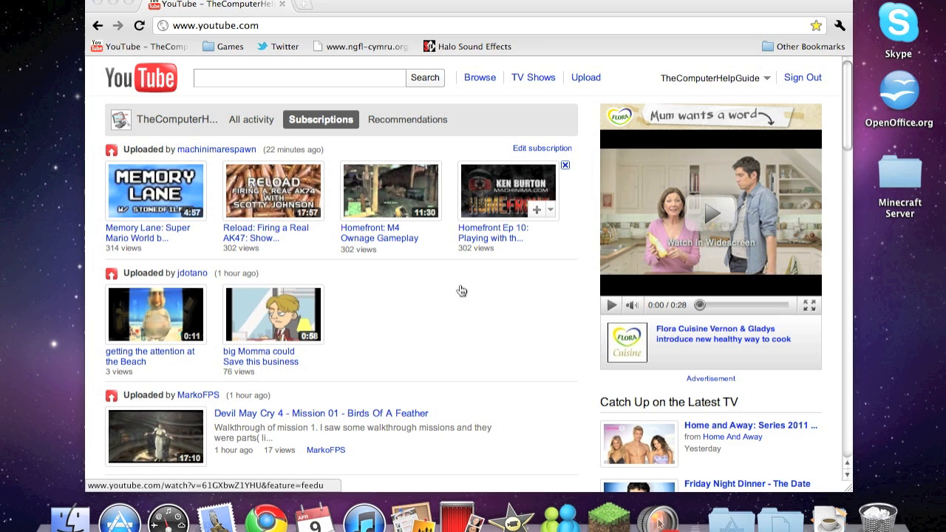
{"action": "mouse_move", "coordinate": [461, 290]}
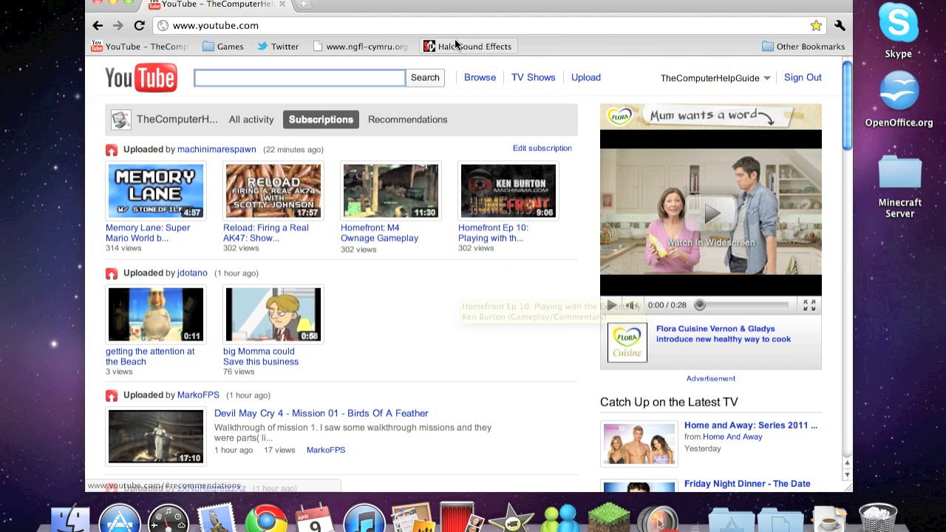
Search Google for DROPBOX and follow the first result to dropbox.com.
{"action": "type", "text": "DROPBOX"}
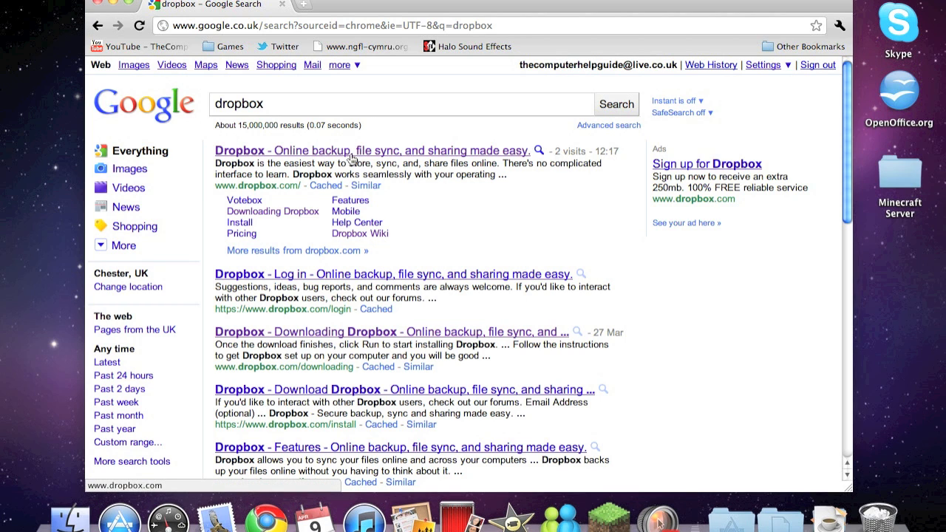
{"action": "mouse_move", "coordinate": [486, 159]}
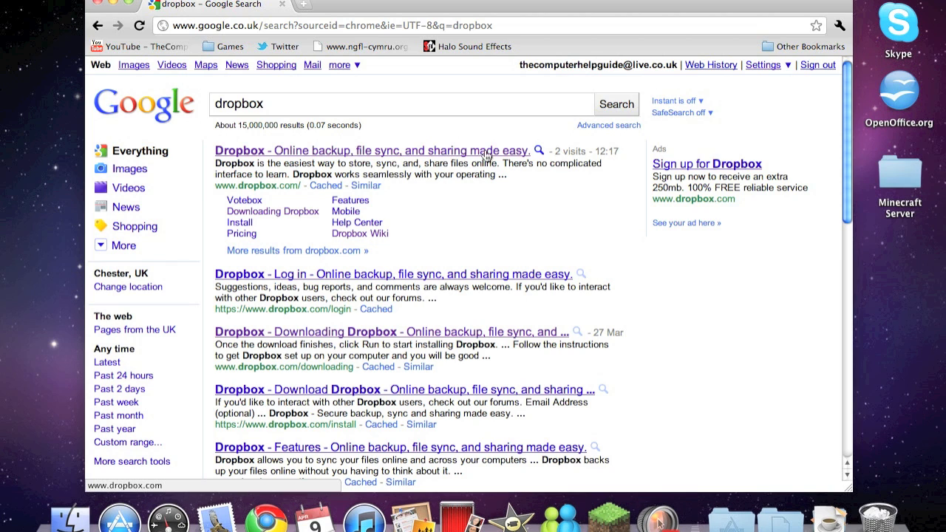
{"action": "left_click", "coordinate": [373, 151]}
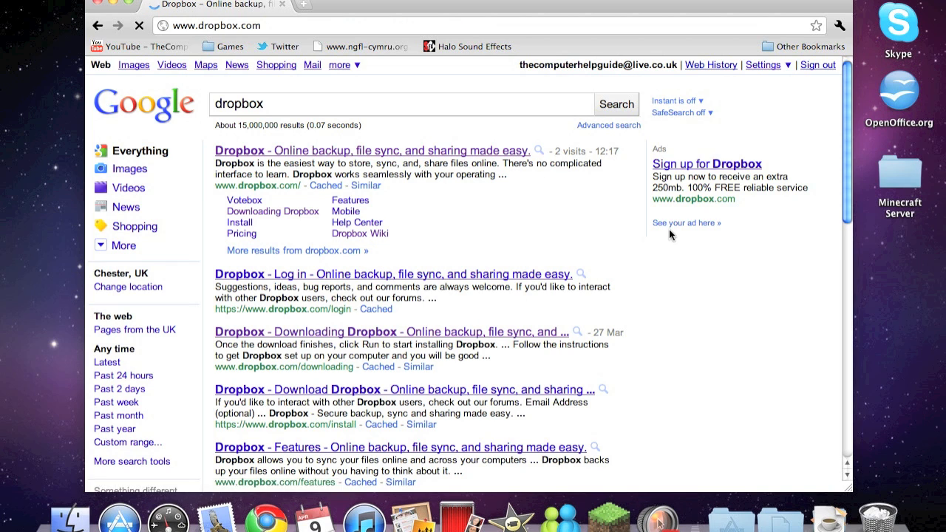
{"action": "mouse_move", "coordinate": [676, 235]}
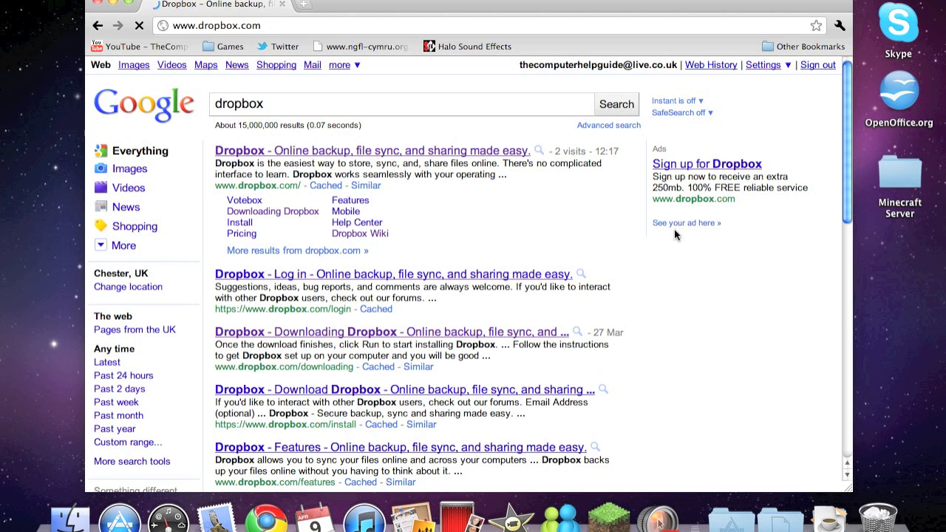
{"action": "left_click", "coordinate": [373, 151]}
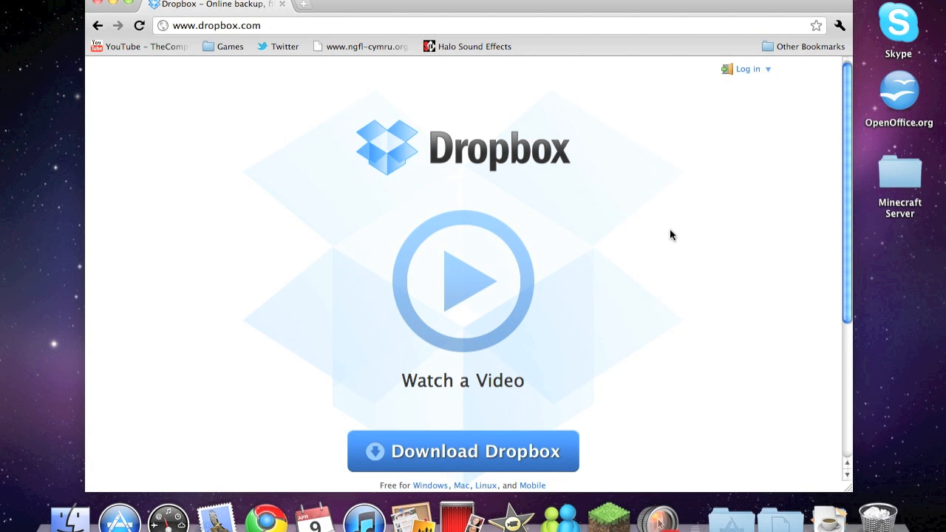
Scroll down the Dropbox homepage and start the Dropbox.dmg installer download.
{"action": "scroll", "scroll_direction": "down", "scroll_amount": 3}
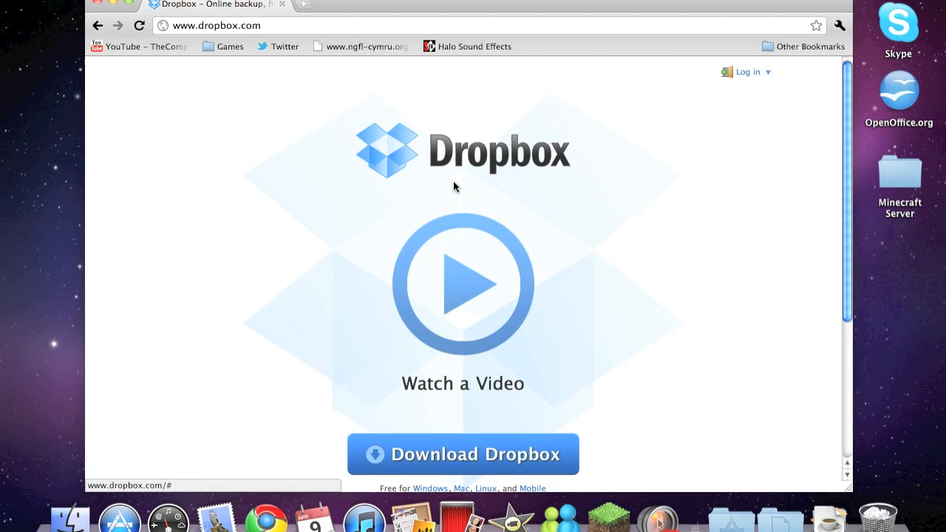
{"action": "scroll", "scroll_direction": "down", "scroll_amount": 3}
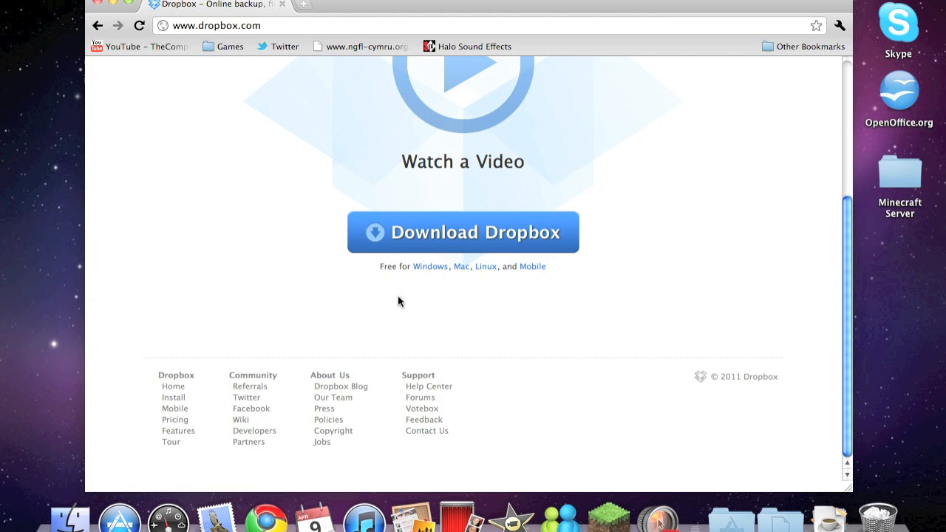
{"action": "mouse_move", "coordinate": [488, 271]}
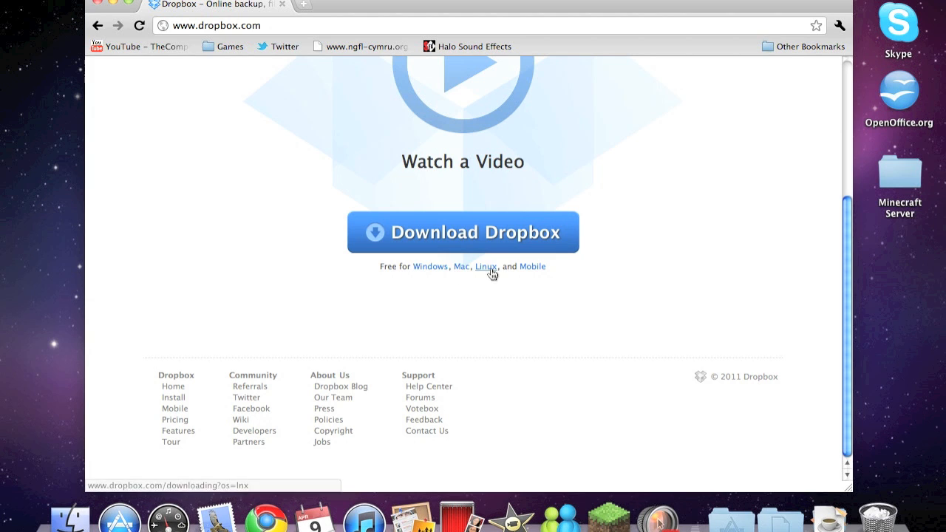
{"action": "mouse_move", "coordinate": [532, 288]}
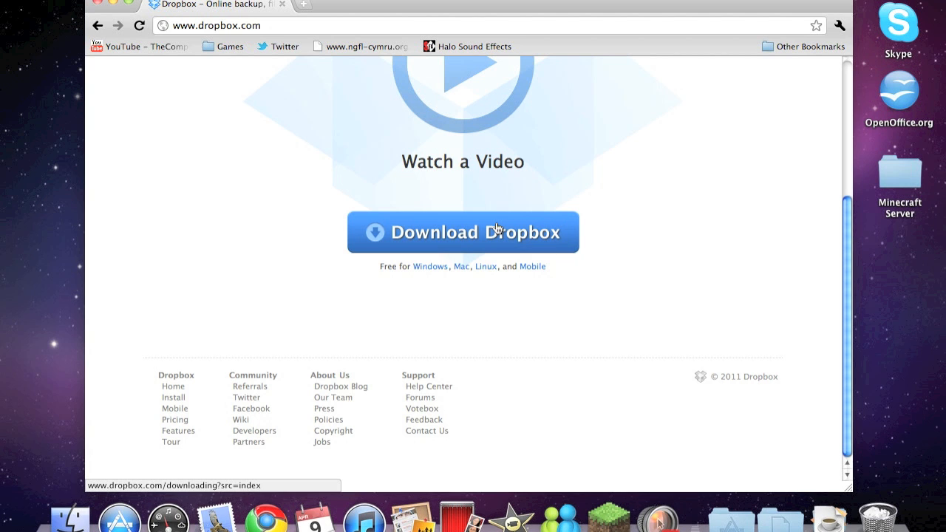
{"action": "left_click", "coordinate": [462, 231]}
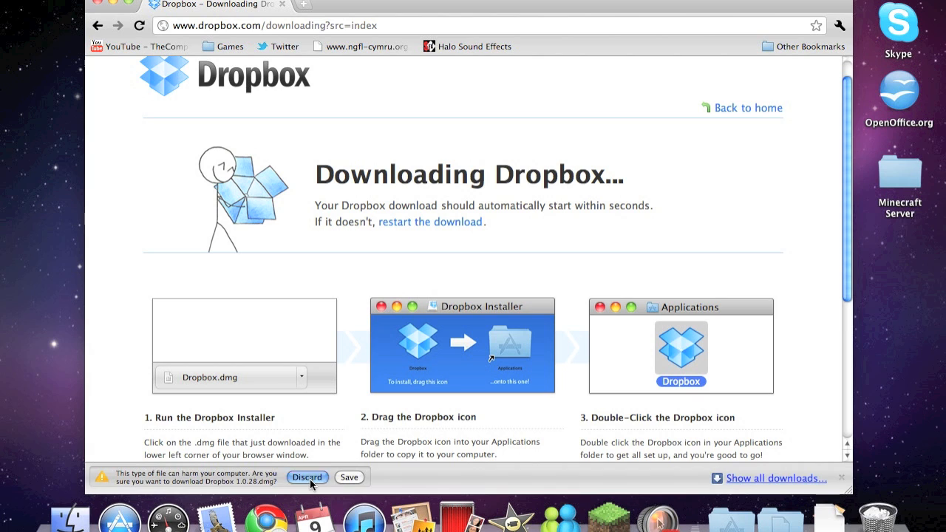
Discard the Dropbox.dmg download from Chrome's warning bar.
{"action": "left_click", "coordinate": [308, 477]}
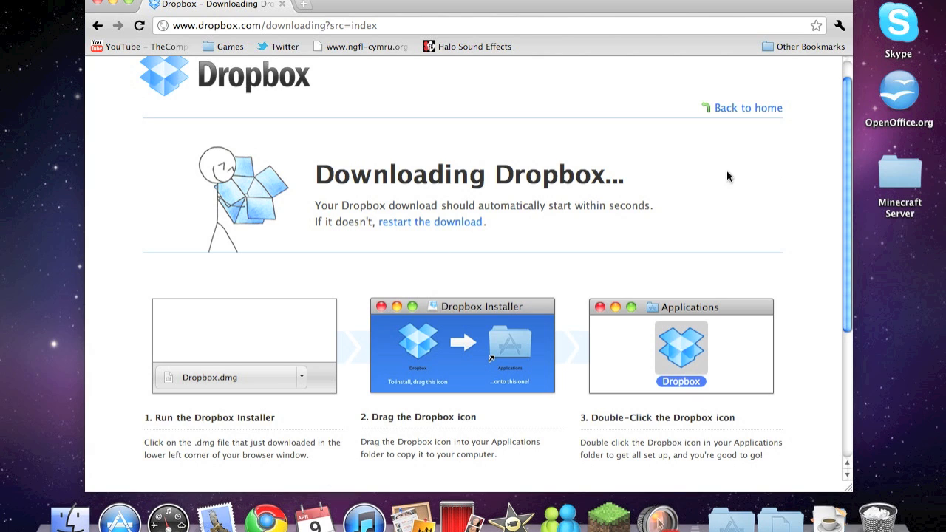
{"action": "mouse_move", "coordinate": [396, 145]}
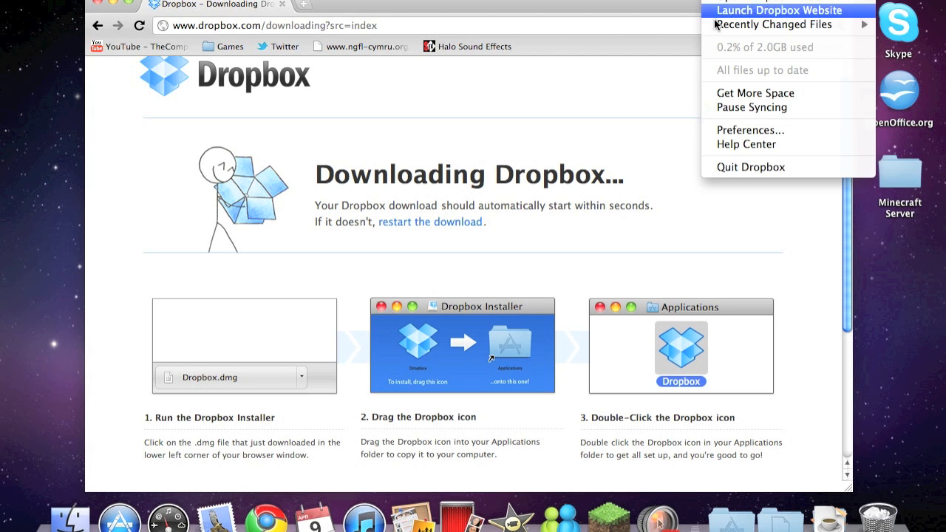
{"action": "mouse_move", "coordinate": [815, 5]}
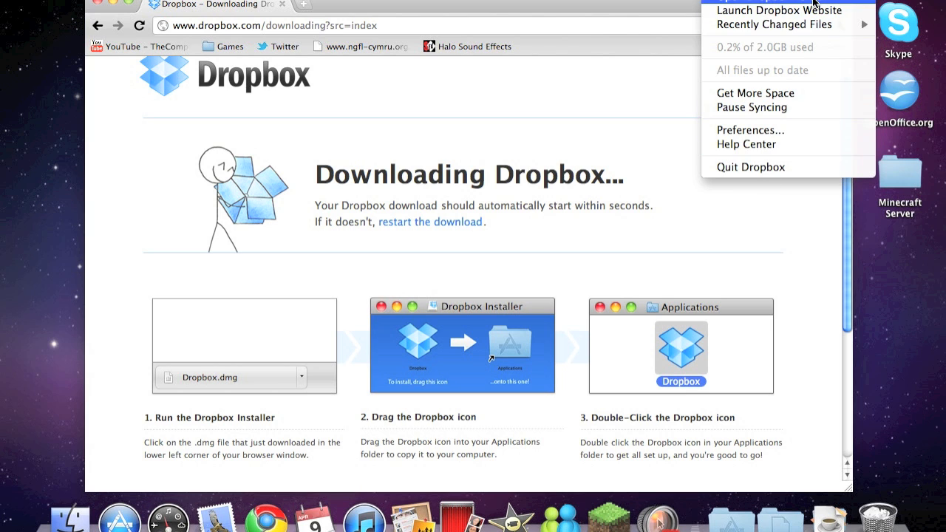
{"action": "mouse_move", "coordinate": [751, 107]}
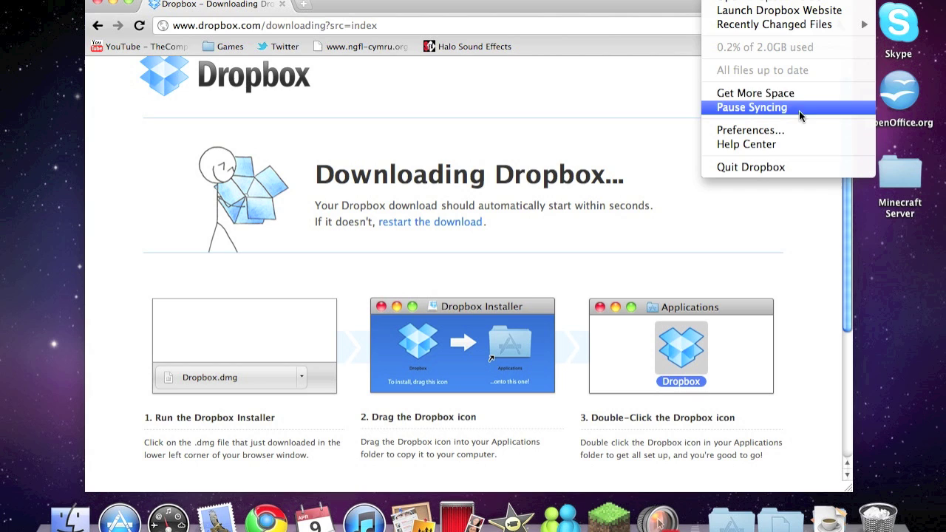
{"action": "mouse_move", "coordinate": [781, 53]}
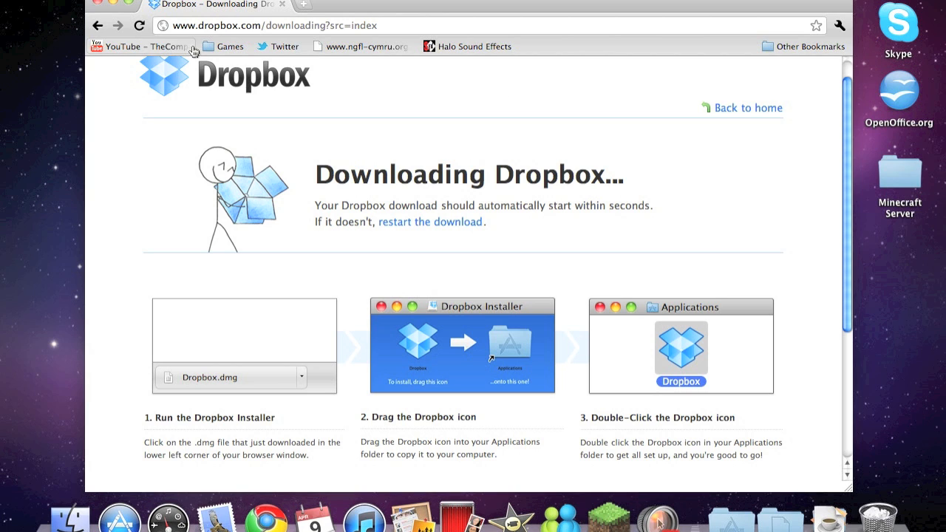
{"action": "mouse_move", "coordinate": [604, 419]}
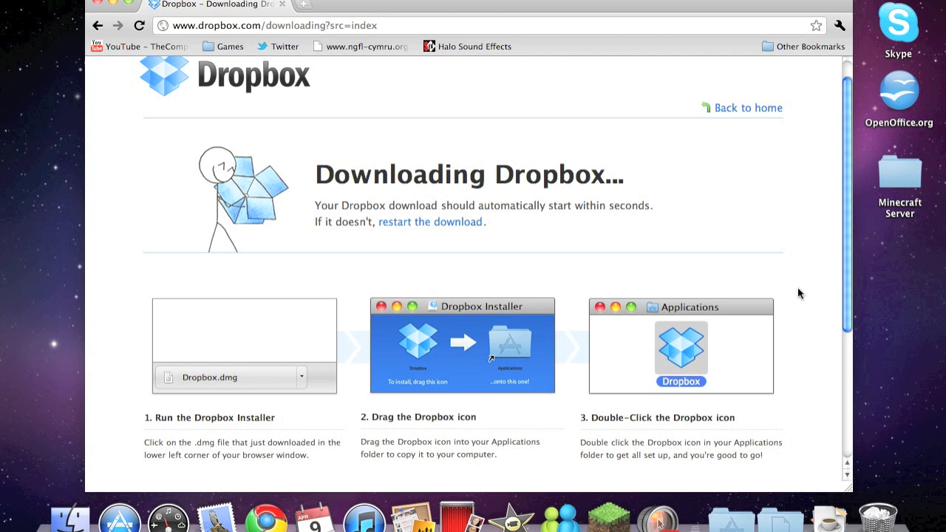
{"action": "mouse_move", "coordinate": [726, 274]}
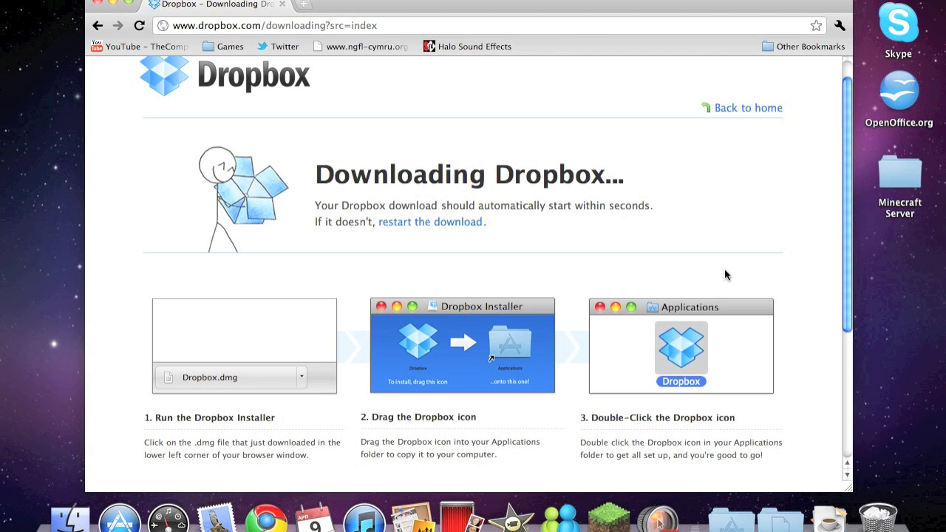
{"action": "mouse_move", "coordinate": [692, 232]}
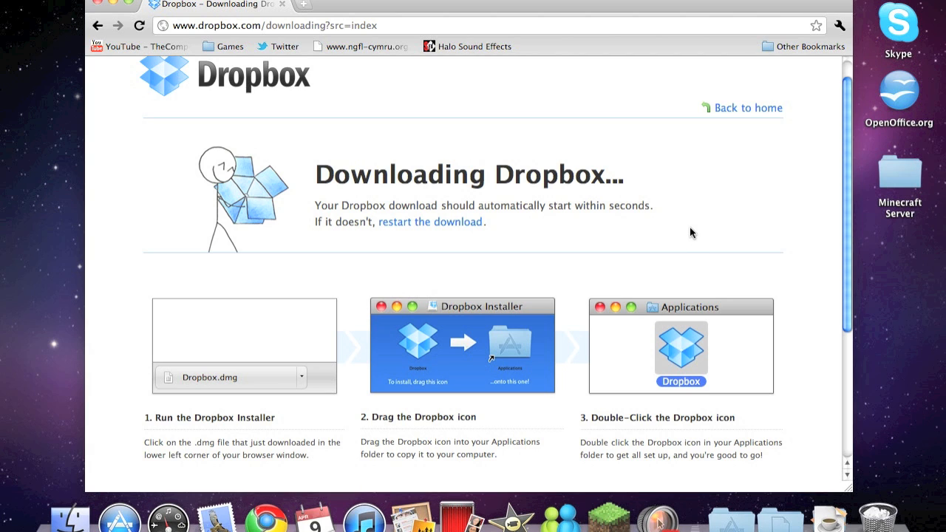
{"action": "mouse_move", "coordinate": [686, 228]}
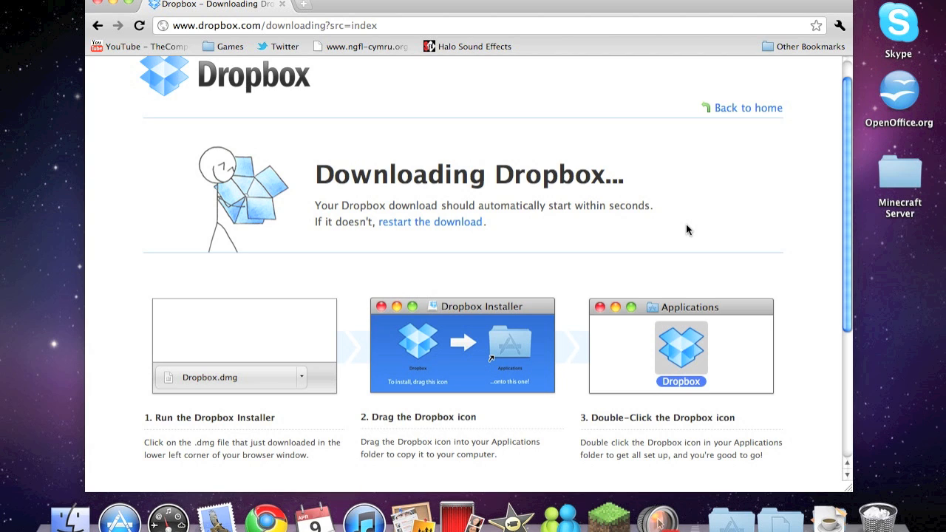
Select testsite.tk and set Publish to Local Folder after trying MobileMe.
{"action": "scroll", "scroll_direction": "down", "scroll_amount": 3}
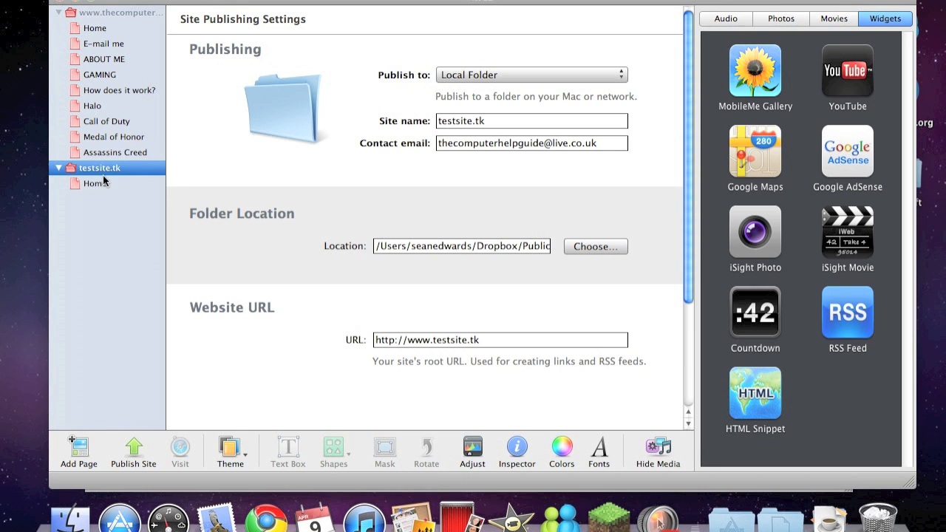
{"action": "left_click", "coordinate": [95, 183]}
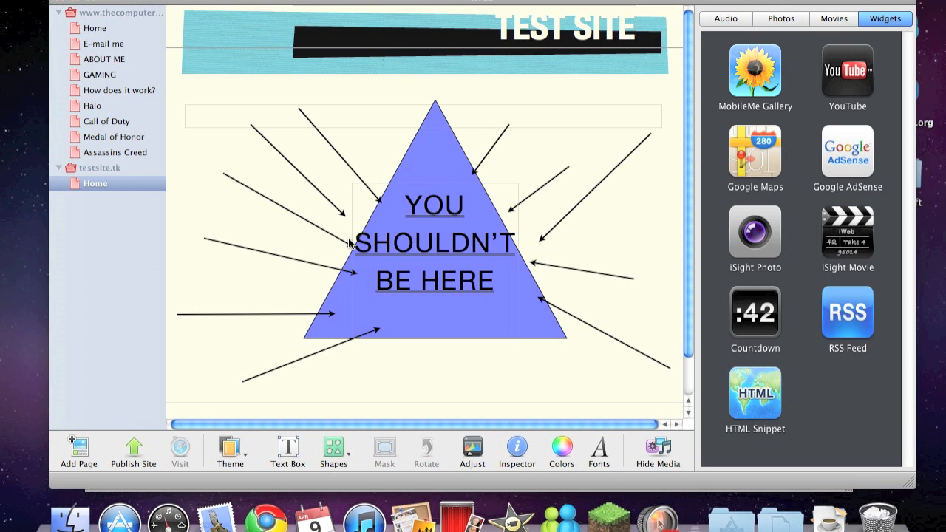
{"action": "mouse_move", "coordinate": [104, 169]}
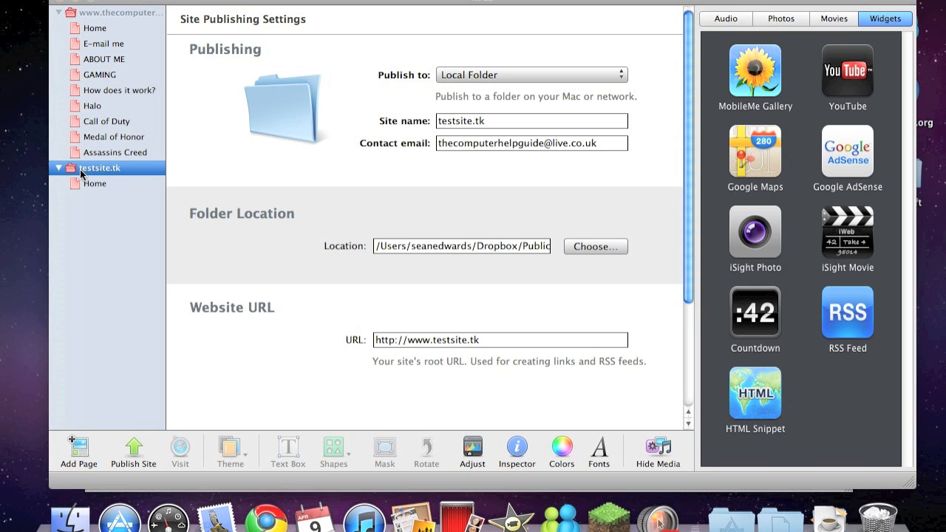
{"action": "mouse_move", "coordinate": [325, 118]}
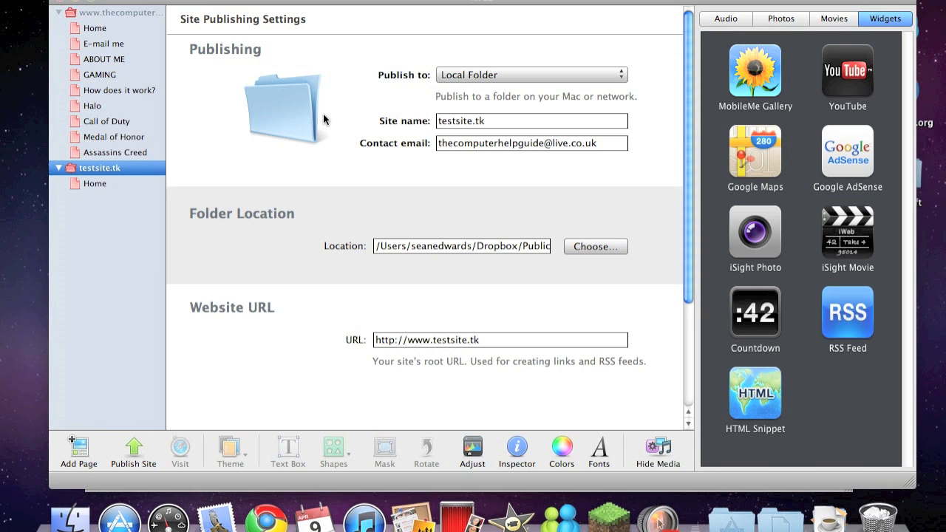
{"action": "left_click", "coordinate": [530, 74]}
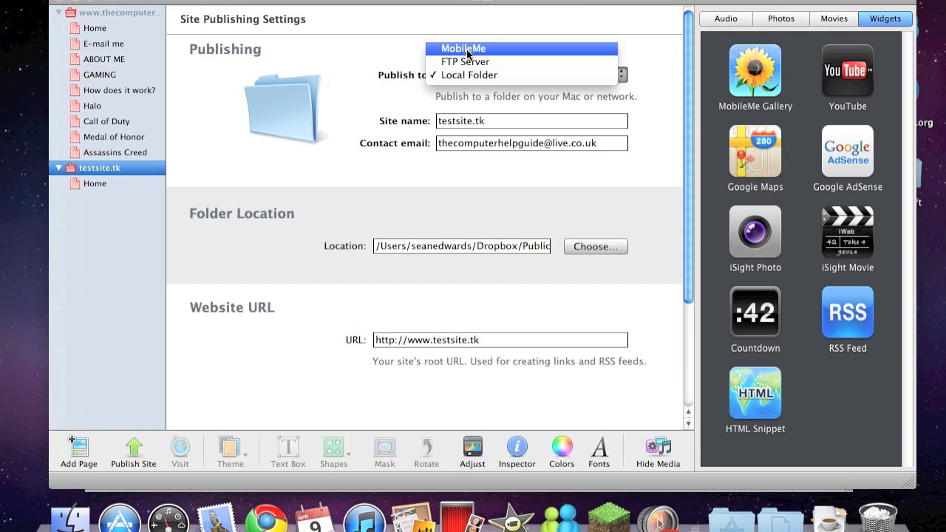
{"action": "left_click", "coordinate": [464, 45]}
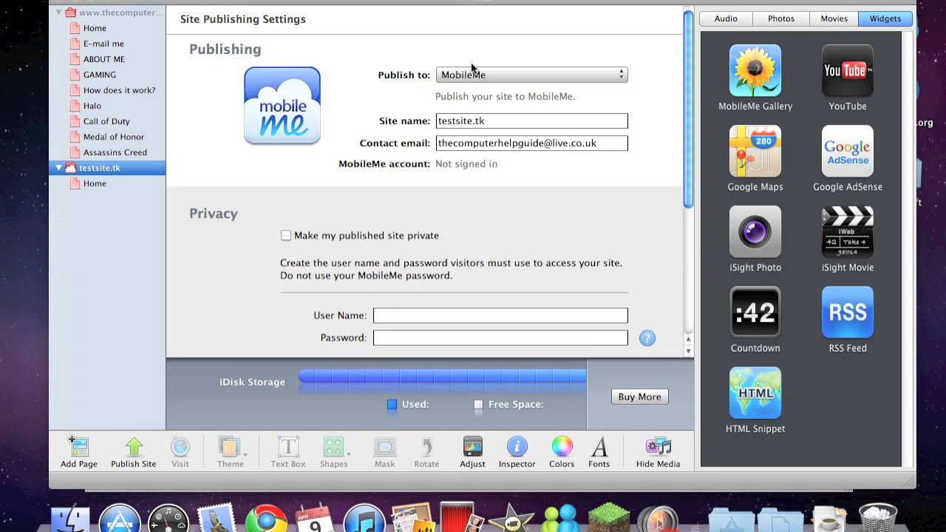
{"action": "left_click", "coordinate": [530, 74]}
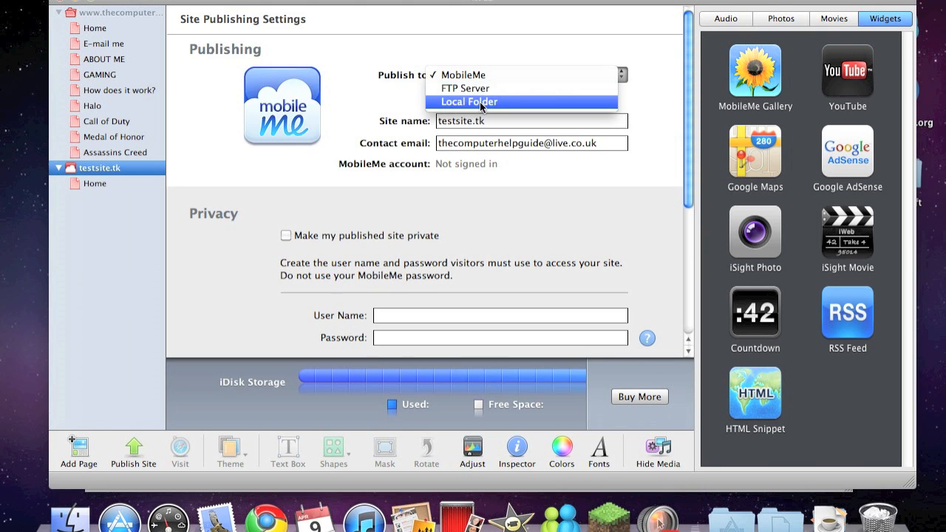
{"action": "left_click", "coordinate": [470, 100]}
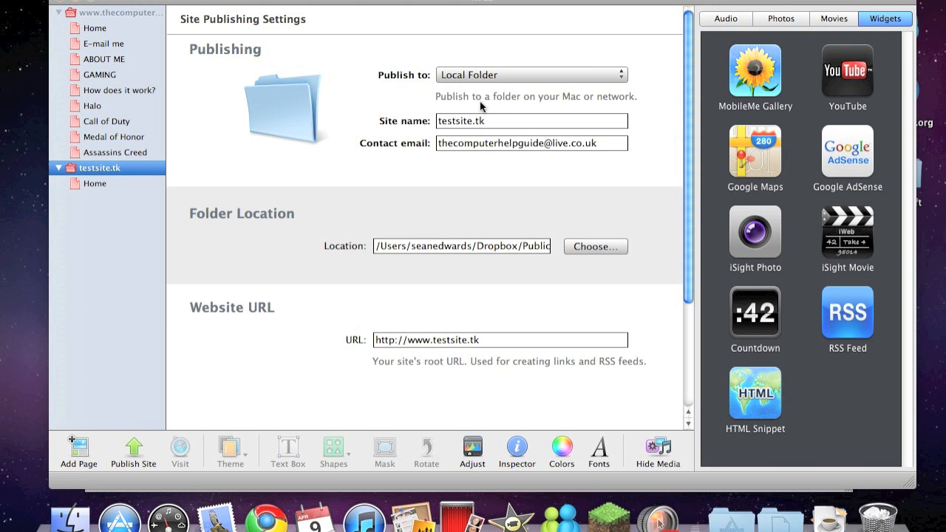
{"action": "left_click", "coordinate": [531, 122]}
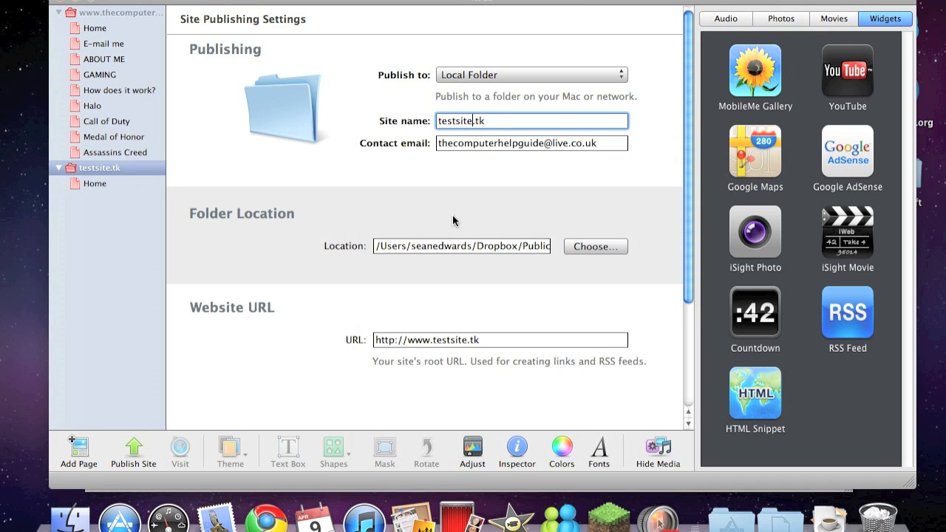
Choose Dropbox > Public > TEST WEBSITE as the site's publishing folder.
{"action": "left_click", "coordinate": [595, 246]}
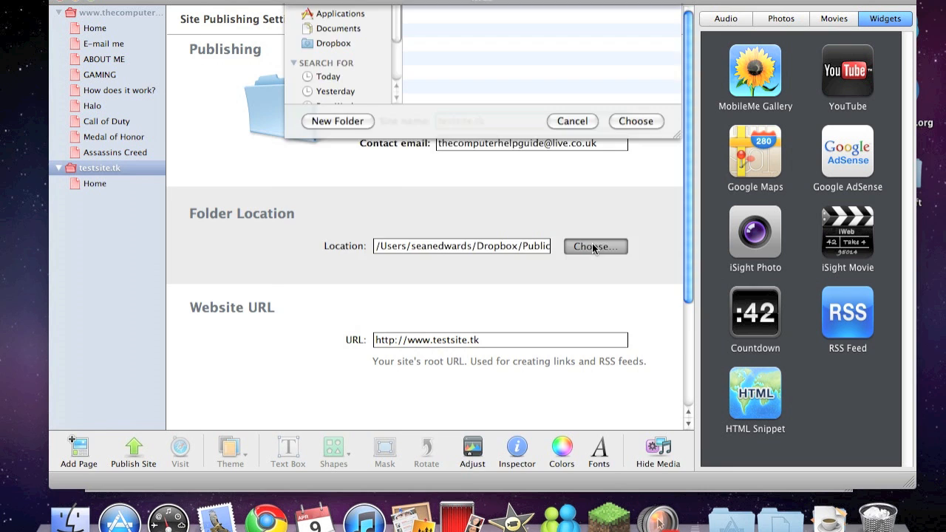
{"action": "left_click", "coordinate": [343, 145]}
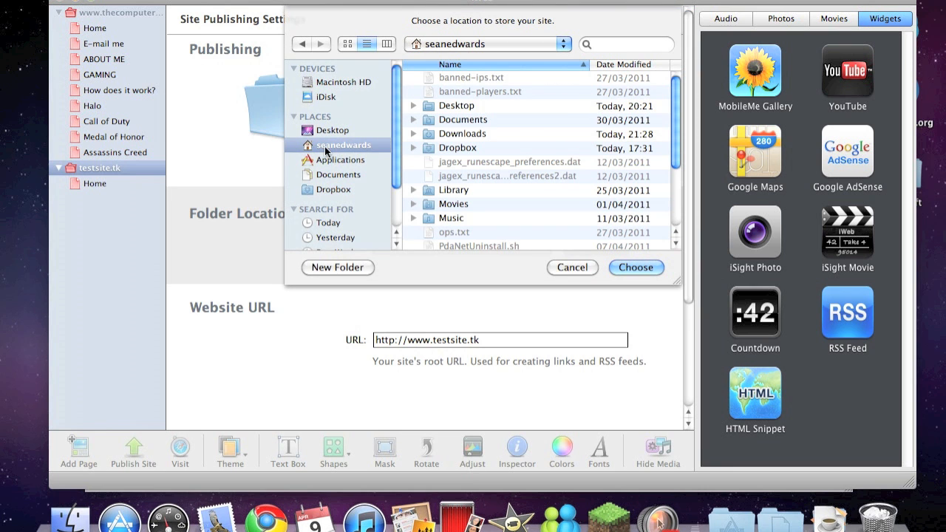
{"action": "mouse_move", "coordinate": [476, 148]}
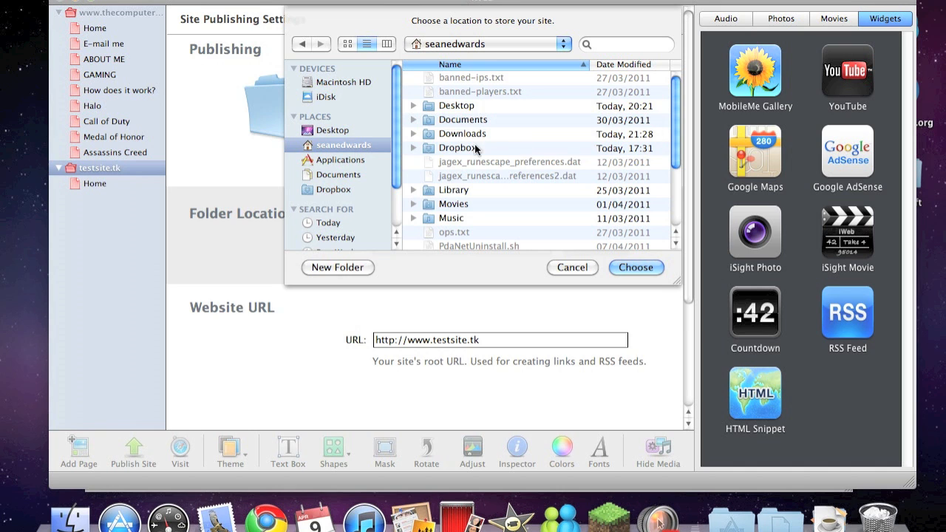
{"action": "mouse_move", "coordinate": [460, 148]}
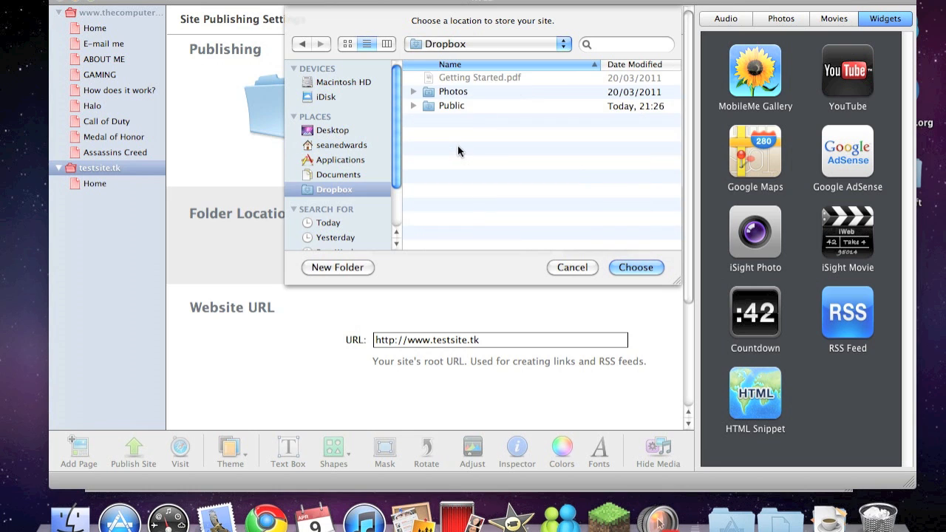
{"action": "mouse_move", "coordinate": [447, 110]}
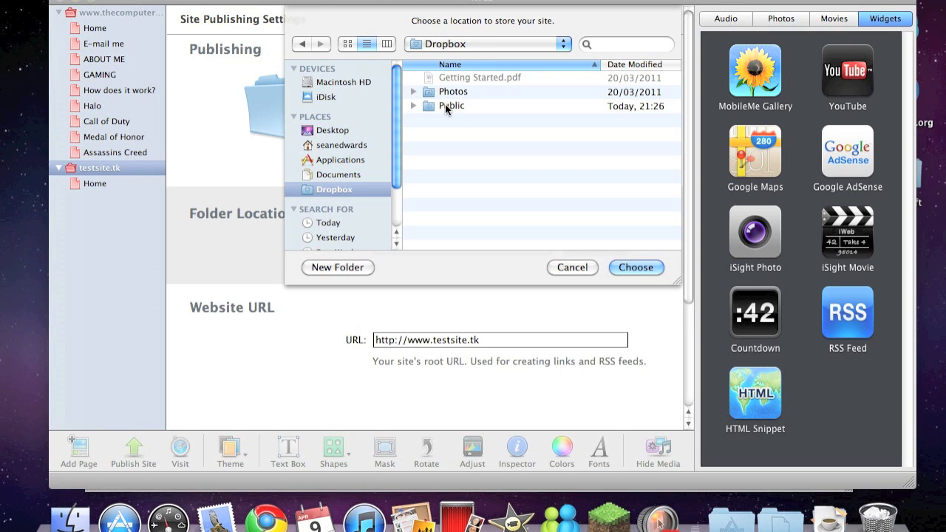
{"action": "double_click", "coordinate": [452, 106]}
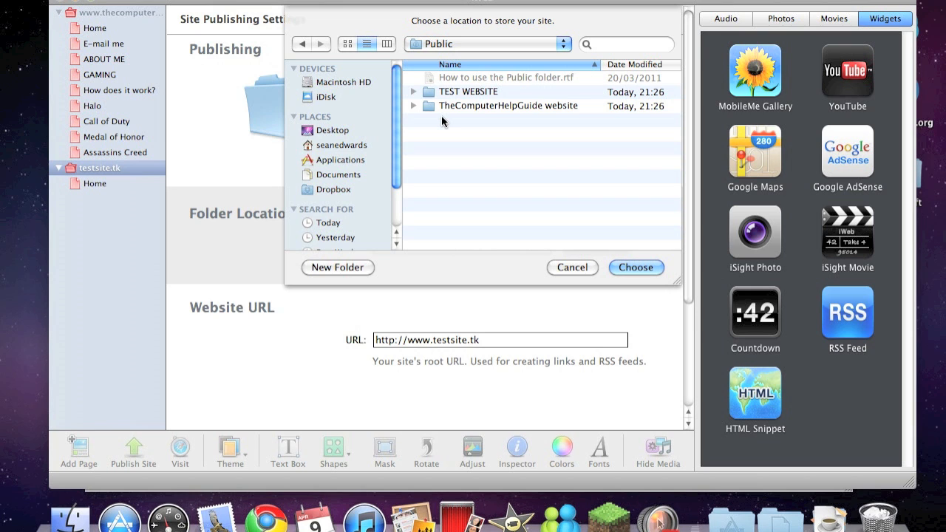
{"action": "mouse_move", "coordinate": [454, 133]}
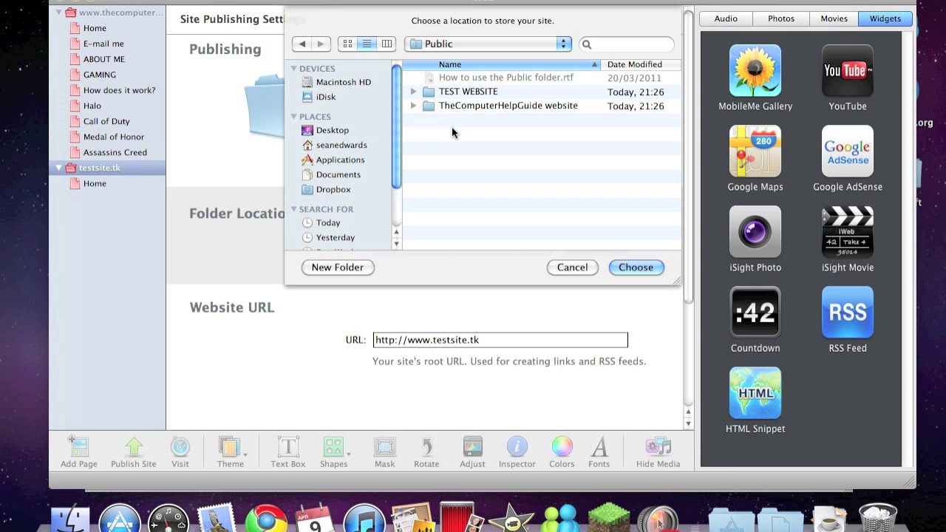
{"action": "left_click", "coordinate": [333, 189]}
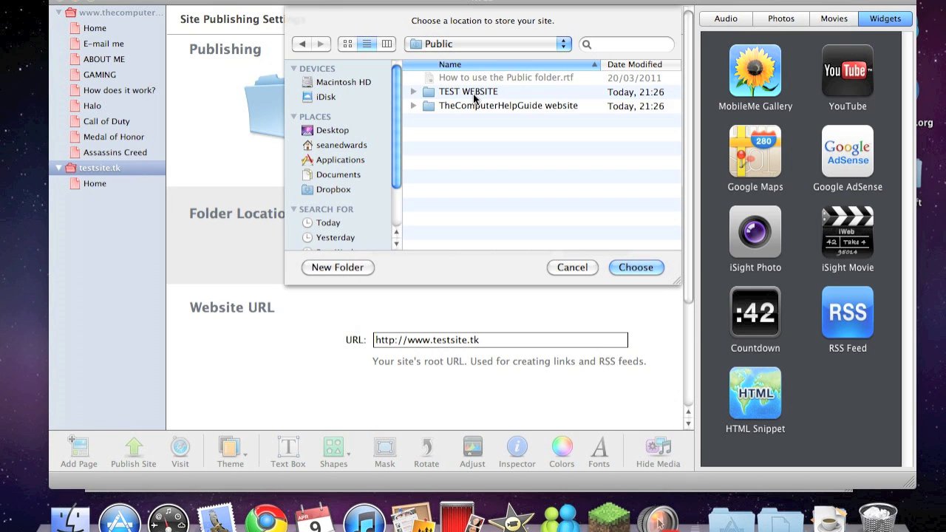
{"action": "left_click", "coordinate": [467, 92]}
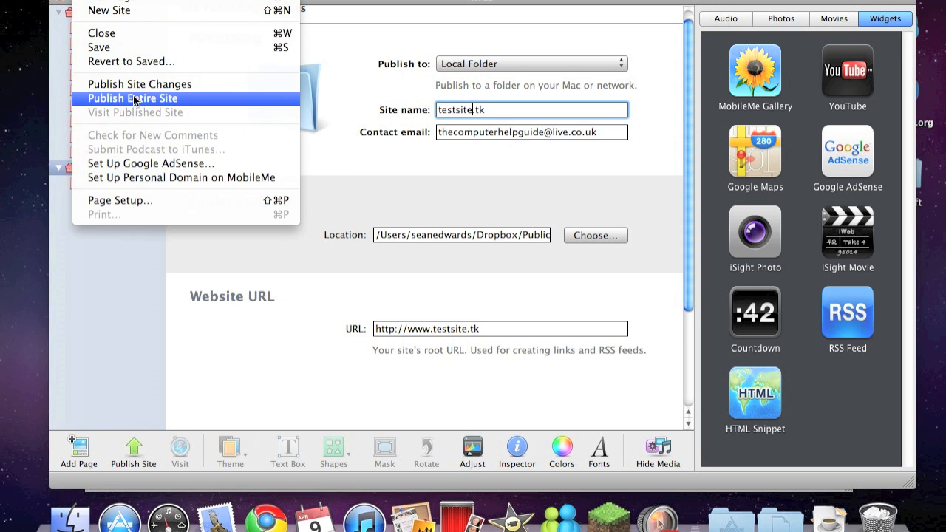
Publish the entire site, continuing past the Content Rights notice.
{"action": "left_click", "coordinate": [133, 98]}
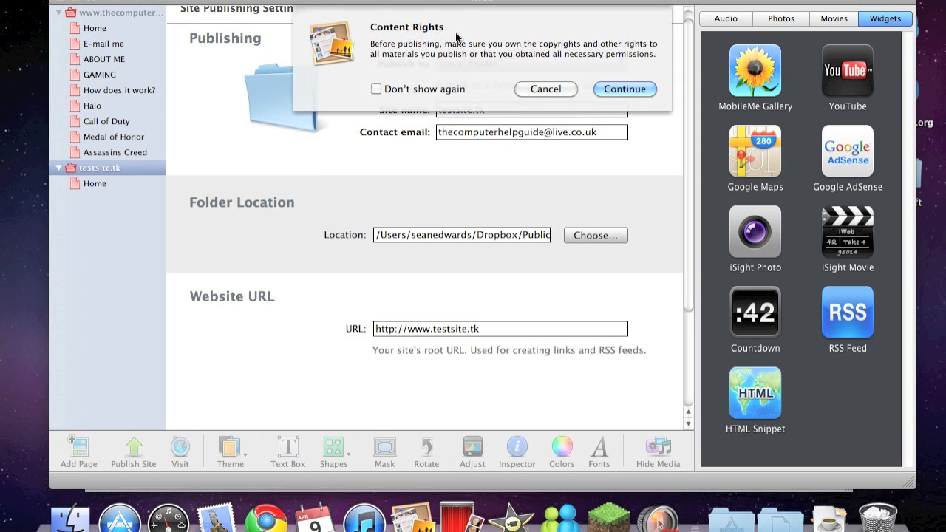
{"action": "left_click", "coordinate": [624, 88]}
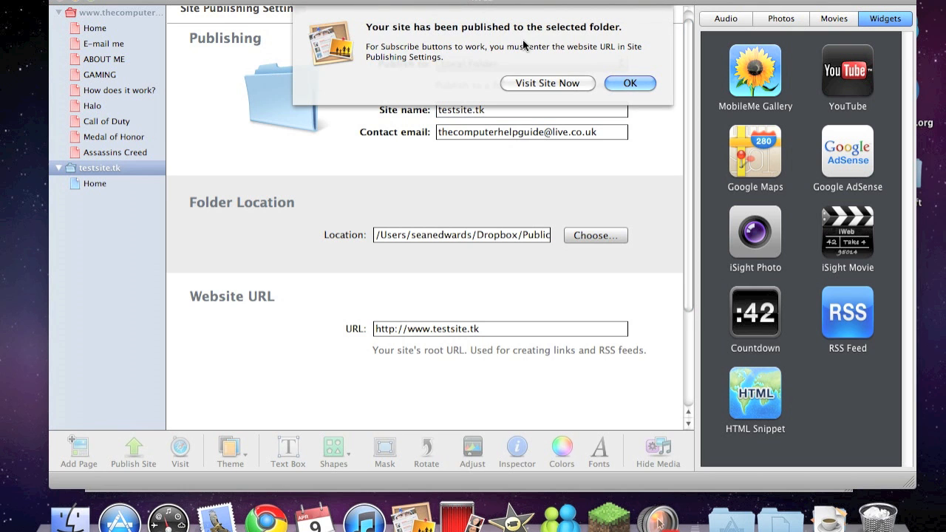
{"action": "mouse_move", "coordinate": [550, 36]}
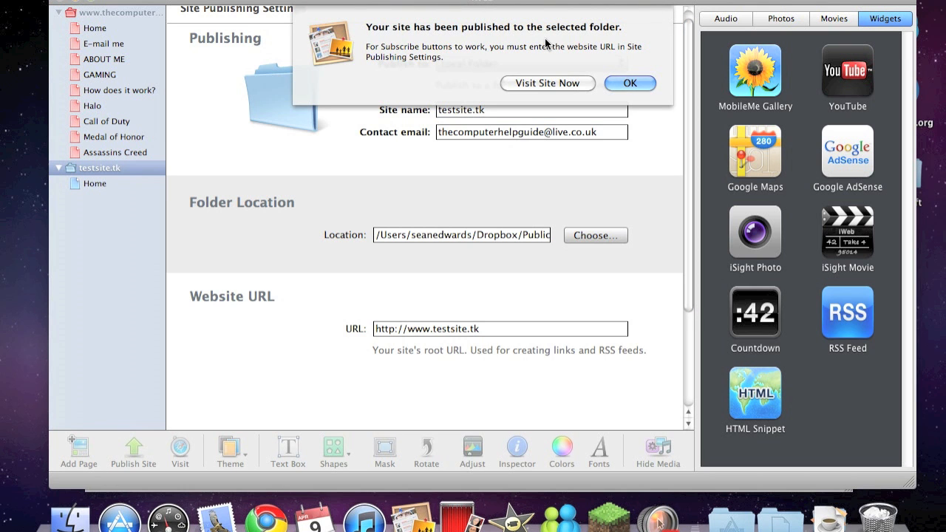
{"action": "mouse_move", "coordinate": [557, 83]}
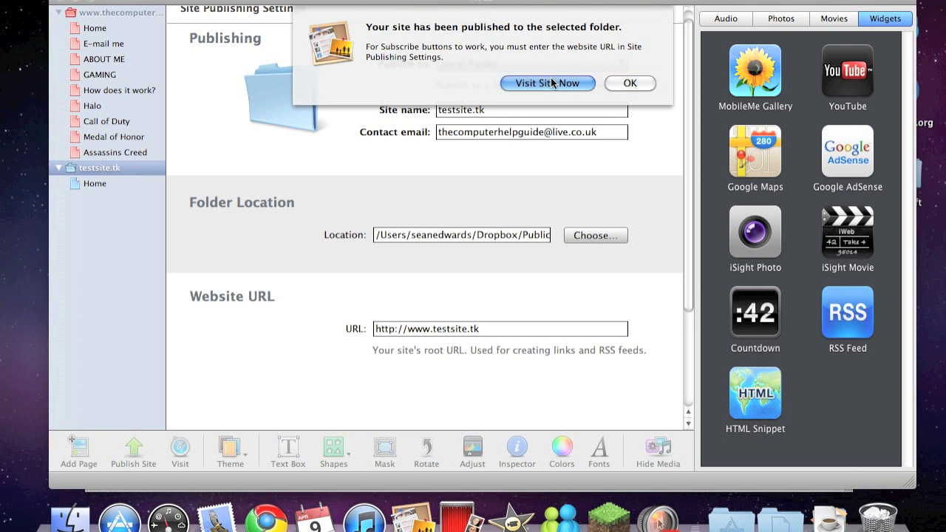
Visit the published TEST SITE page in Chrome, then enter dot.tk in the address bar.
{"action": "left_click", "coordinate": [547, 83]}
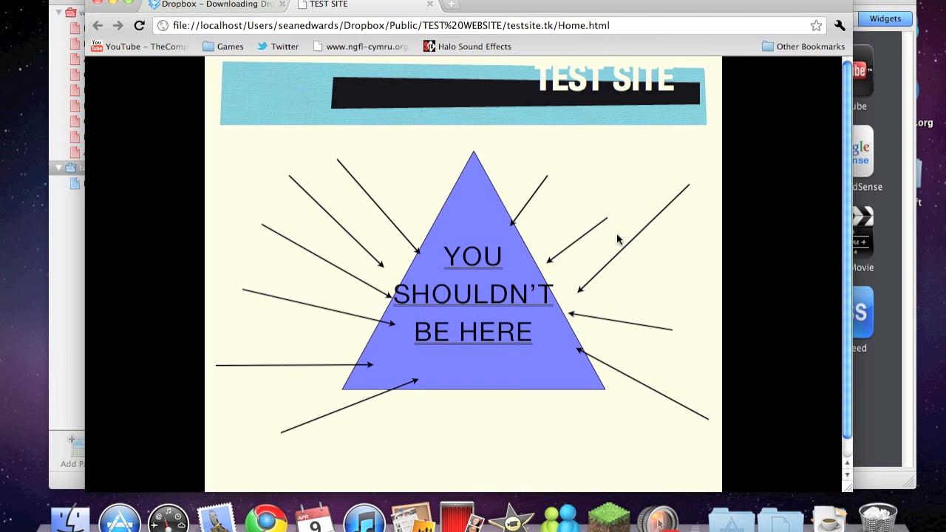
{"action": "scroll", "scroll_direction": "down", "scroll_amount": 3}
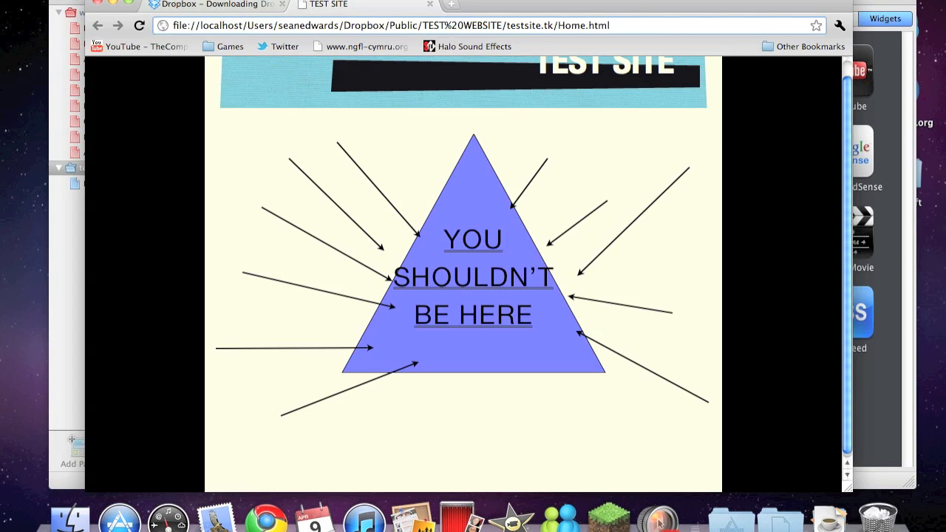
{"action": "left_click", "coordinate": [629, 25]}
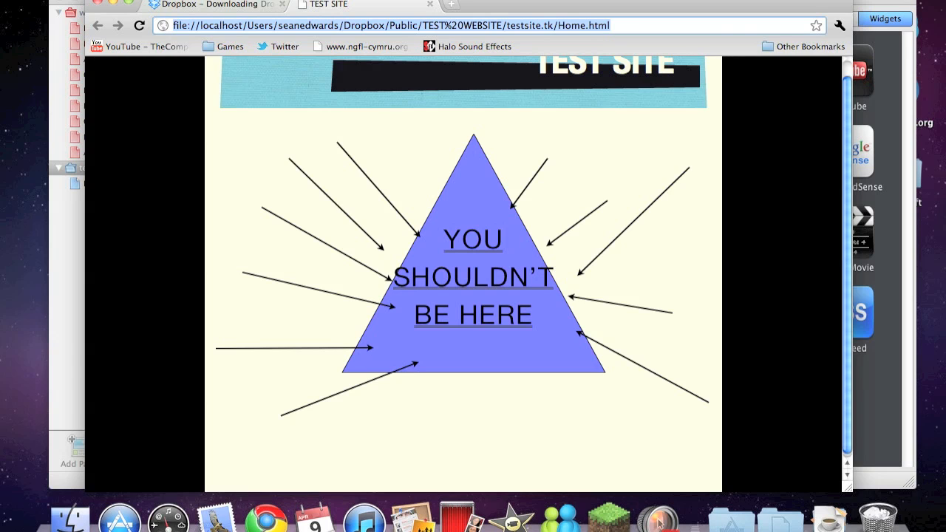
{"action": "type", "text": "dot.tk/en/index.html?lang=en"}
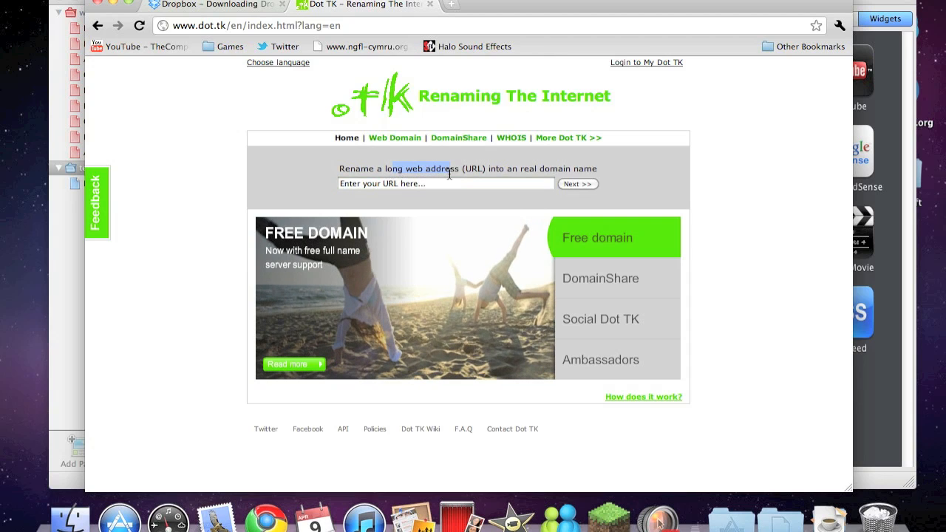
{"action": "mouse_move", "coordinate": [538, 174]}
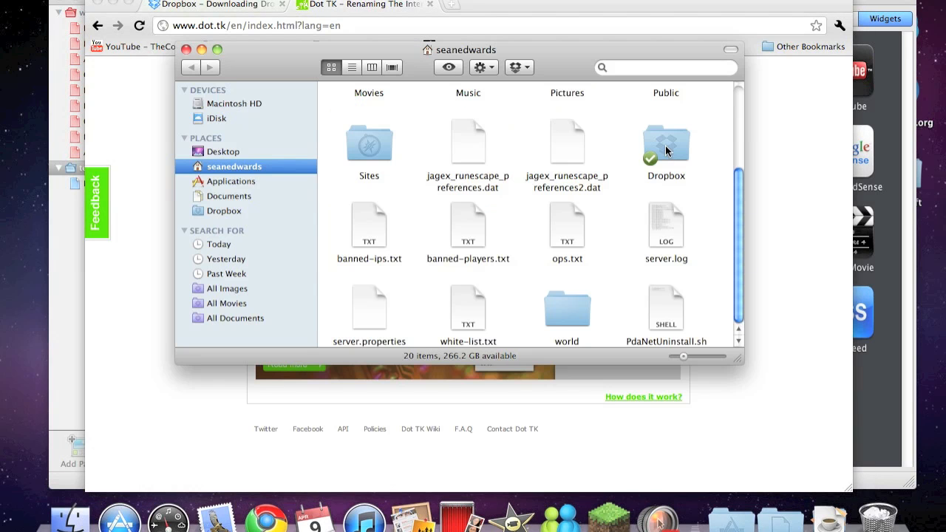
Open Dropbox > Public > TEST WEBSITE and copy the public link of index.html.
{"action": "double_click", "coordinate": [665, 145]}
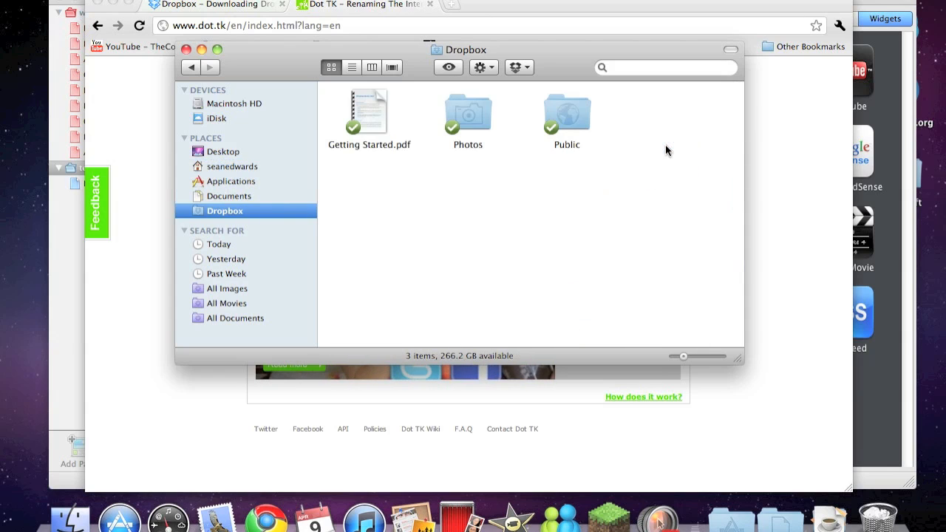
{"action": "double_click", "coordinate": [566, 112]}
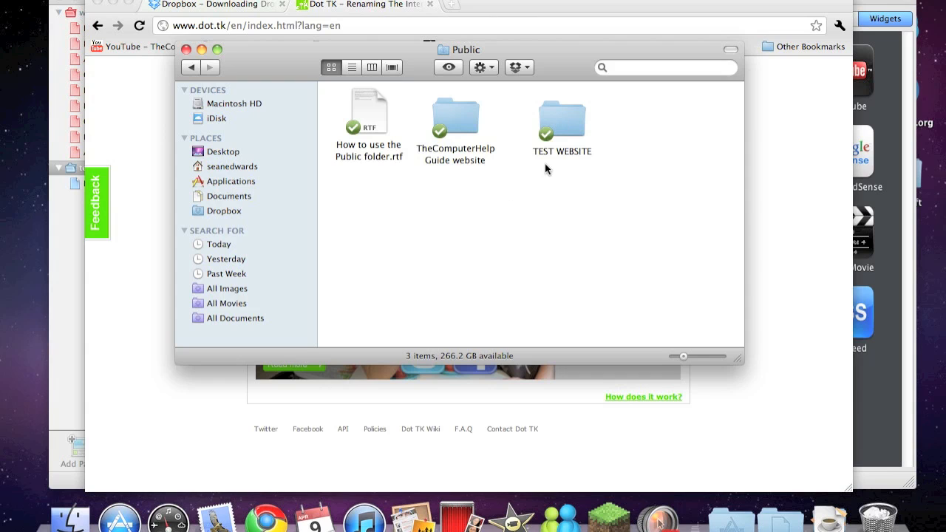
{"action": "double_click", "coordinate": [561, 119]}
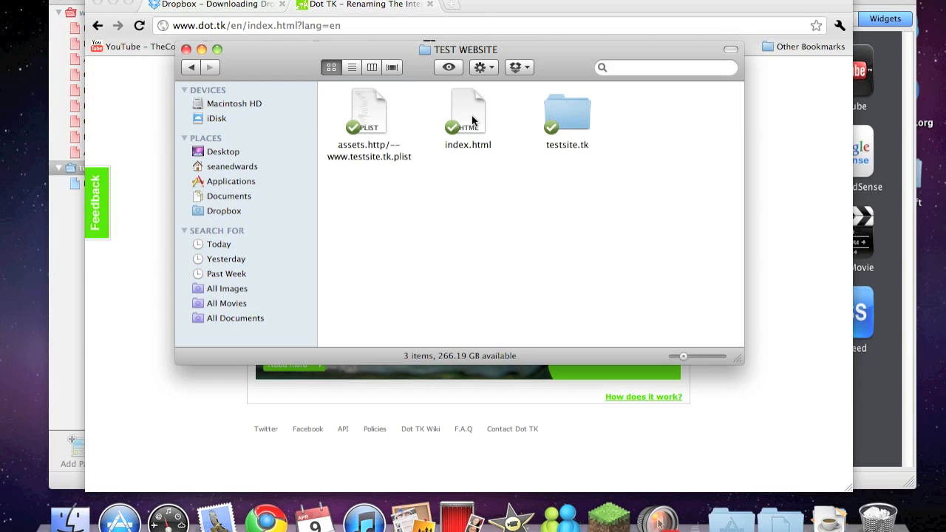
{"action": "right_click", "coordinate": [467, 111]}
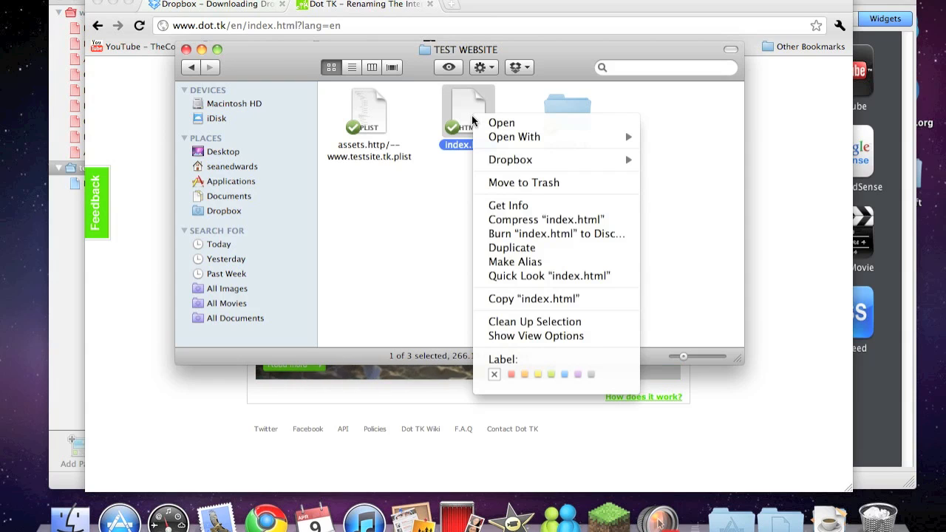
{"action": "mouse_move", "coordinate": [510, 160]}
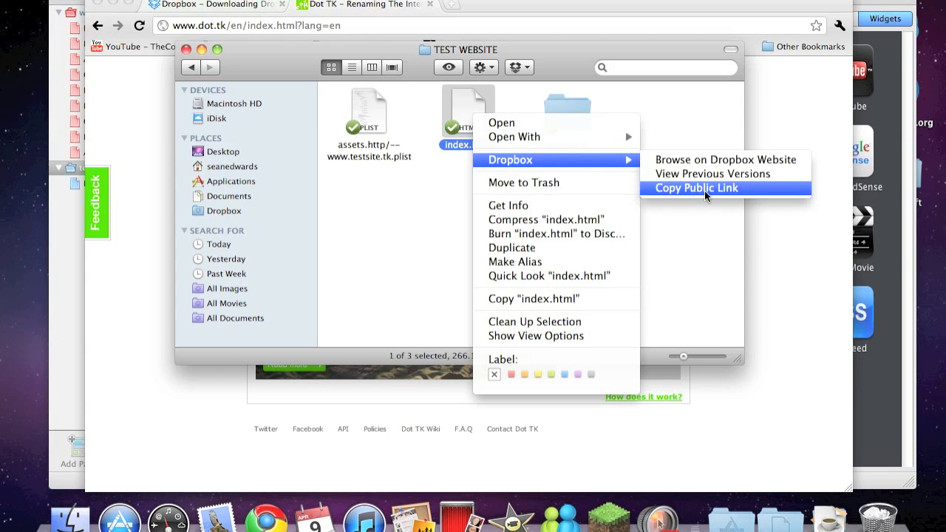
{"action": "left_click", "coordinate": [695, 188]}
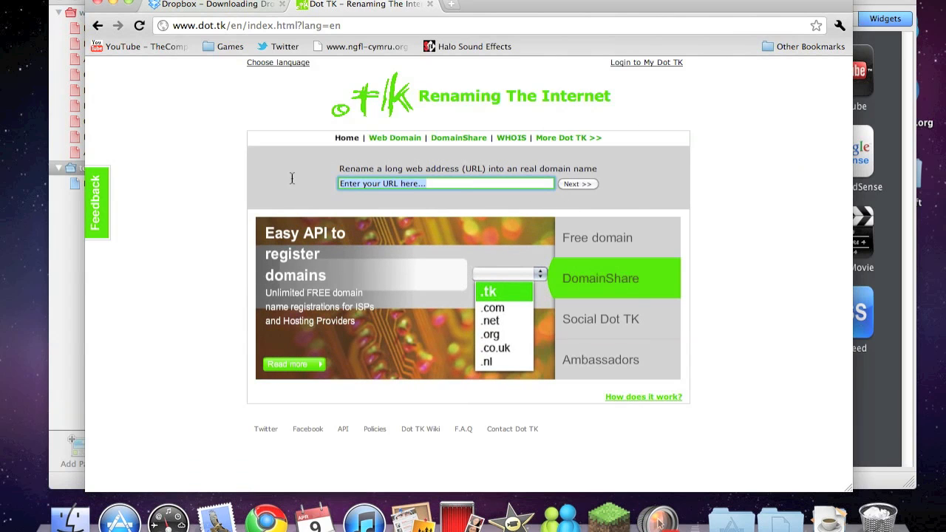
Paste the Dropbox link into 'Enter your URL here' and submit it with Next.
{"action": "left_click", "coordinate": [444, 184]}
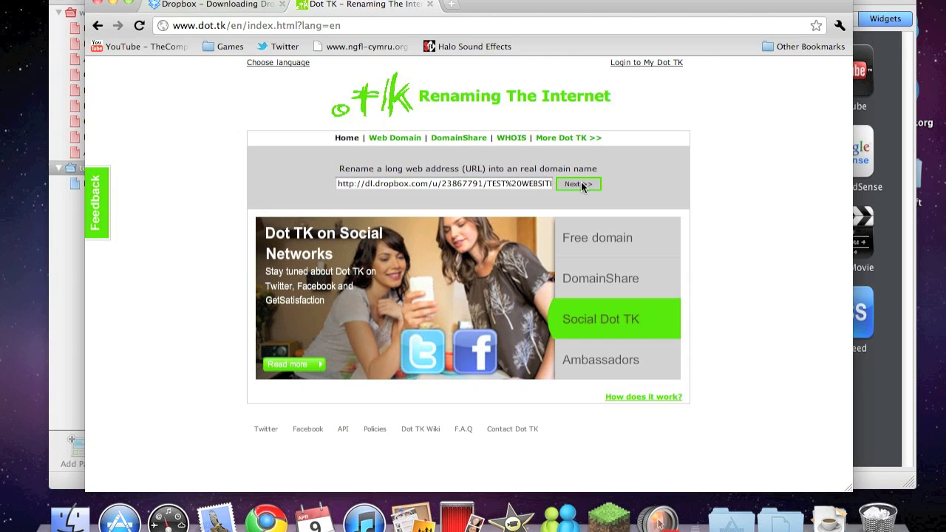
{"action": "left_click", "coordinate": [578, 183]}
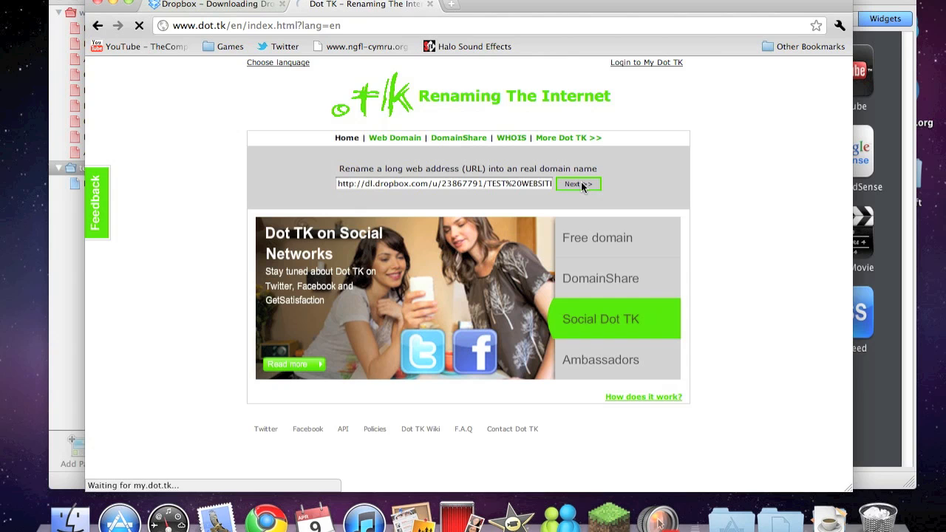
{"action": "left_click", "coordinate": [580, 183]}
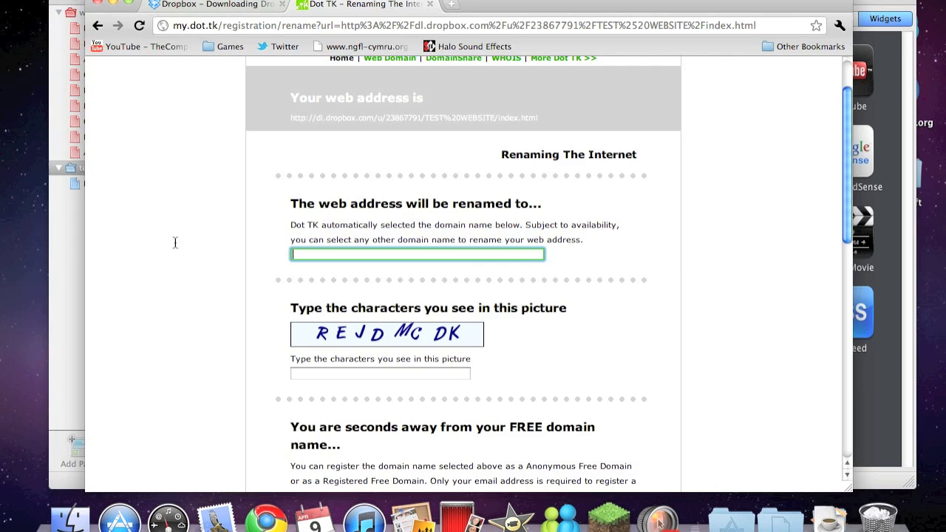
Enter 'thisismy' and pick the suggested THISISMYTESTSITESODONTUSEIT.TK domain.
{"action": "type", "text": "thisis"}
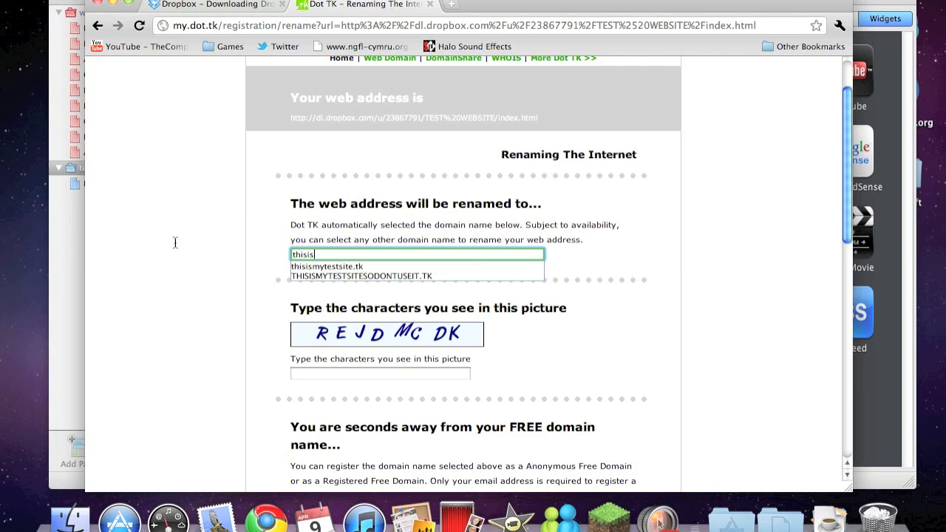
{"action": "type", "text": "my"}
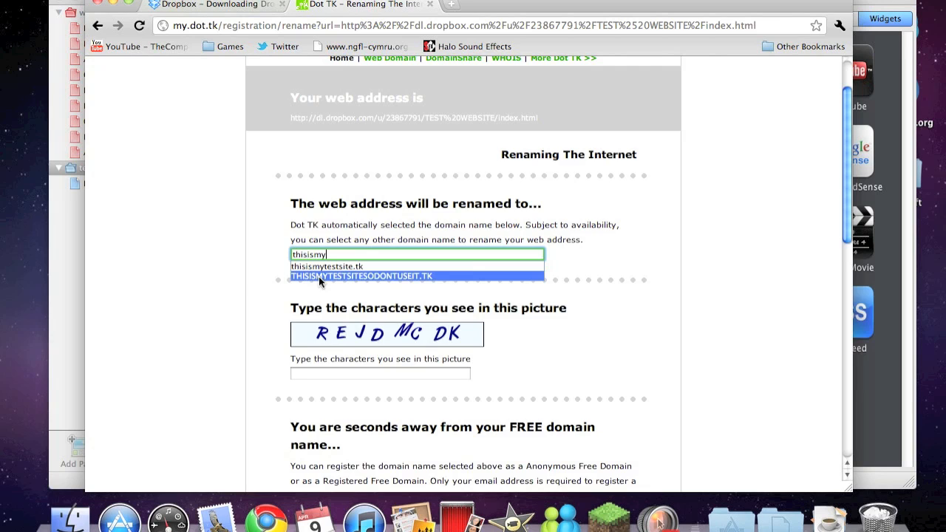
{"action": "left_click", "coordinate": [361, 277]}
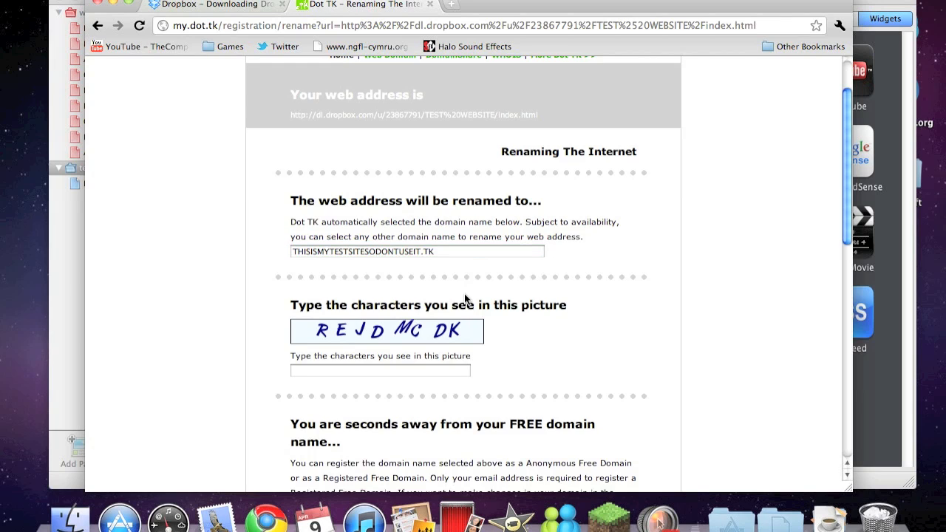
Enter the captcha picture characters REJDMC.
{"action": "type", "text": "R"}
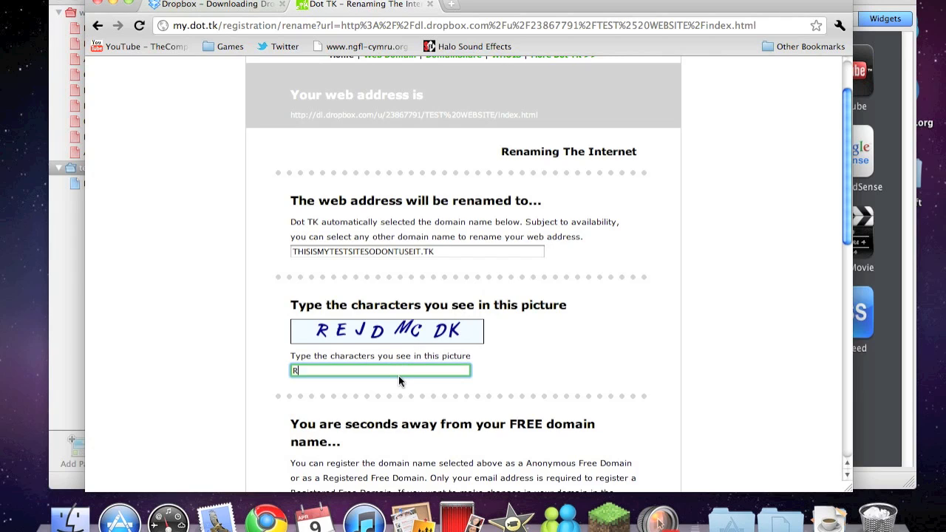
{"action": "type", "text": "EJ"}
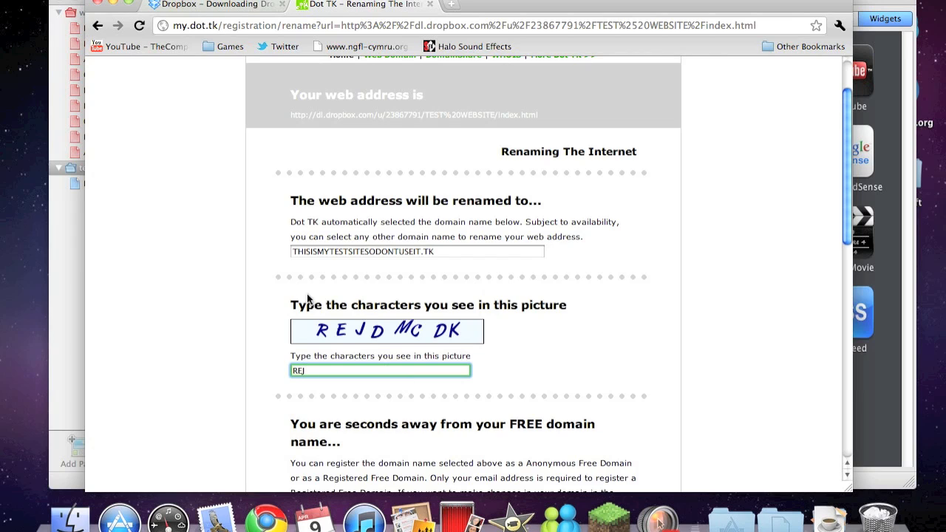
{"action": "type", "text": "D"}
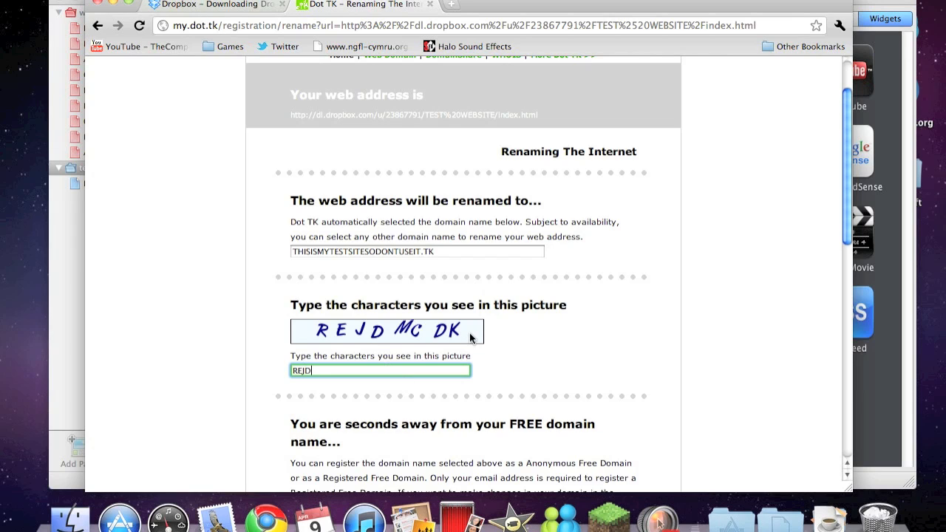
{"action": "type", "text": "MCDK"}
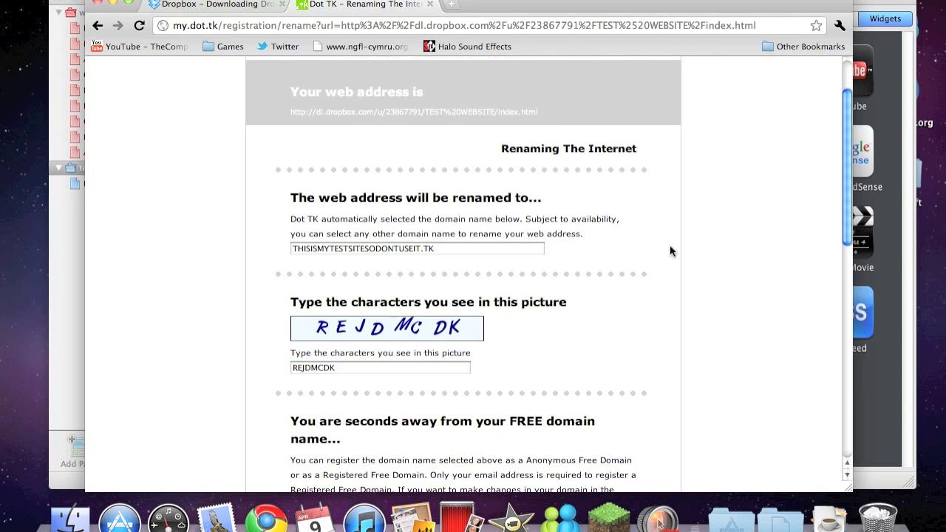
Review the Anonymous versus Registered Free Domain comparison table for THISISMYTESTSITESODONTUSEIT.TK.
{"action": "scroll", "scroll_direction": "down", "scroll_amount": 3}
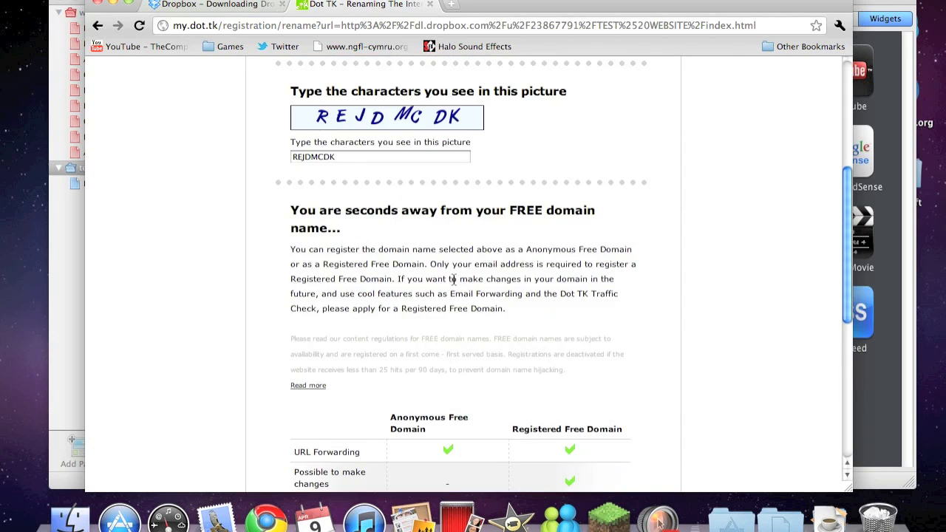
{"action": "scroll", "scroll_direction": "down", "scroll_amount": 3}
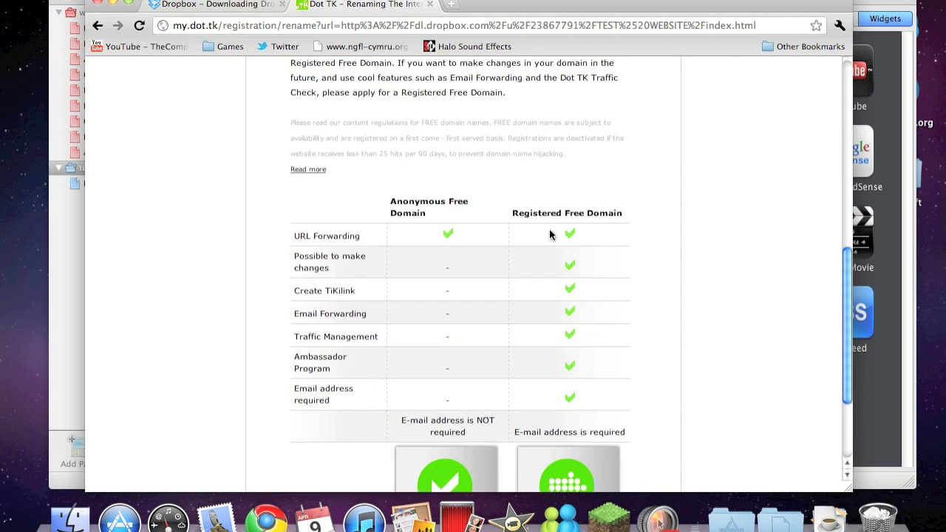
{"action": "scroll", "scroll_direction": "down", "scroll_amount": 3}
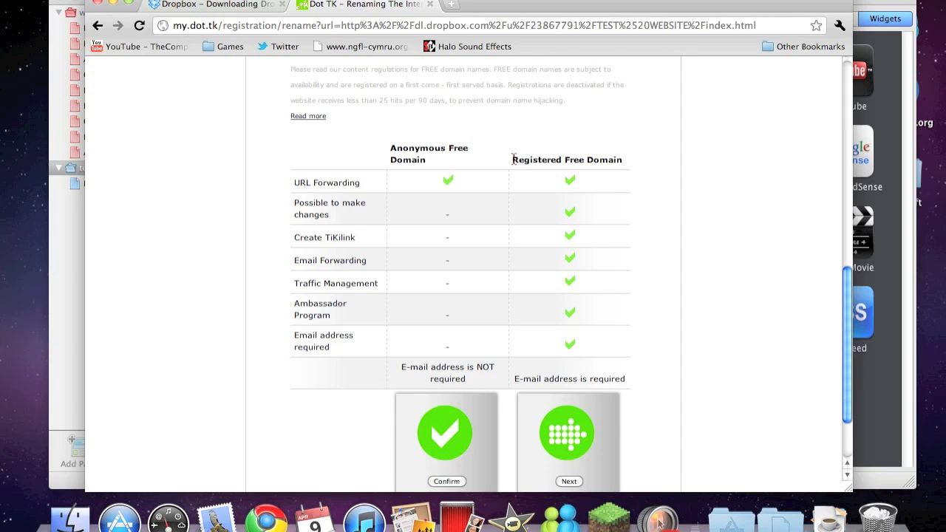
{"action": "left_click_drag", "start_coordinate": [515, 160], "coordinate": [623, 159]}
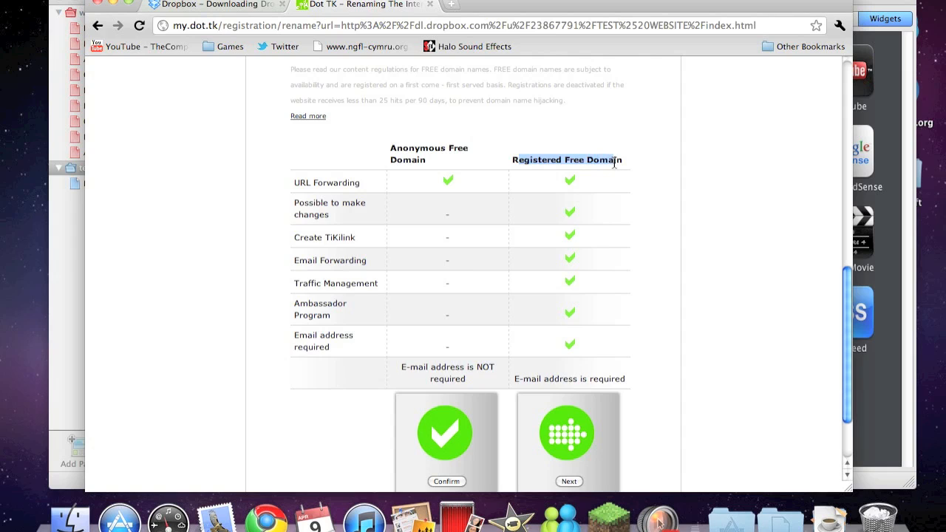
{"action": "scroll", "scroll_direction": "down", "scroll_amount": 3}
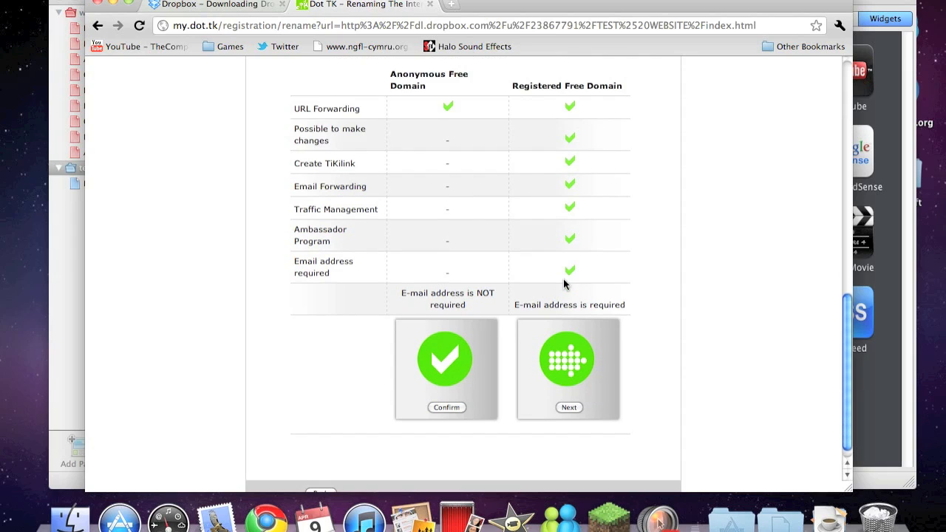
{"action": "scroll", "scroll_direction": "down", "scroll_amount": 3}
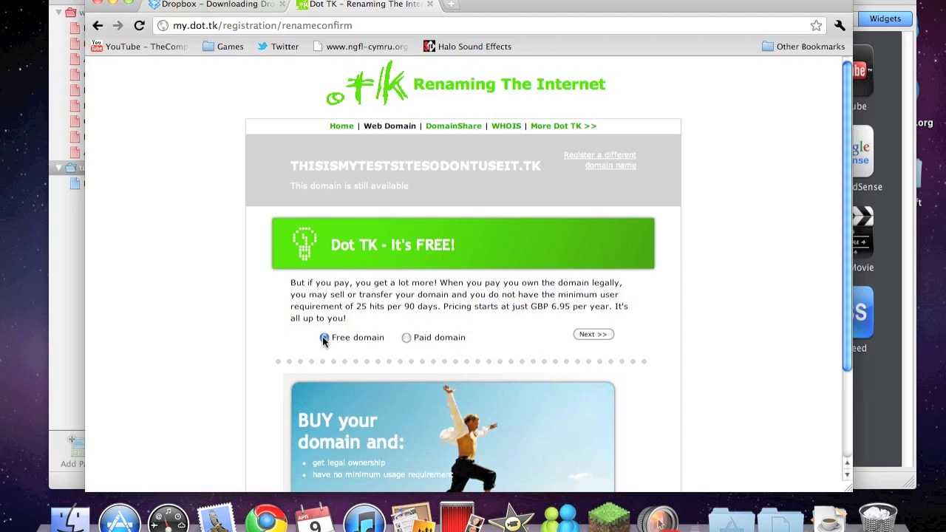
Choose the Free domain option and continue to Registration Step 1 of 2.
{"action": "left_click", "coordinate": [322, 337]}
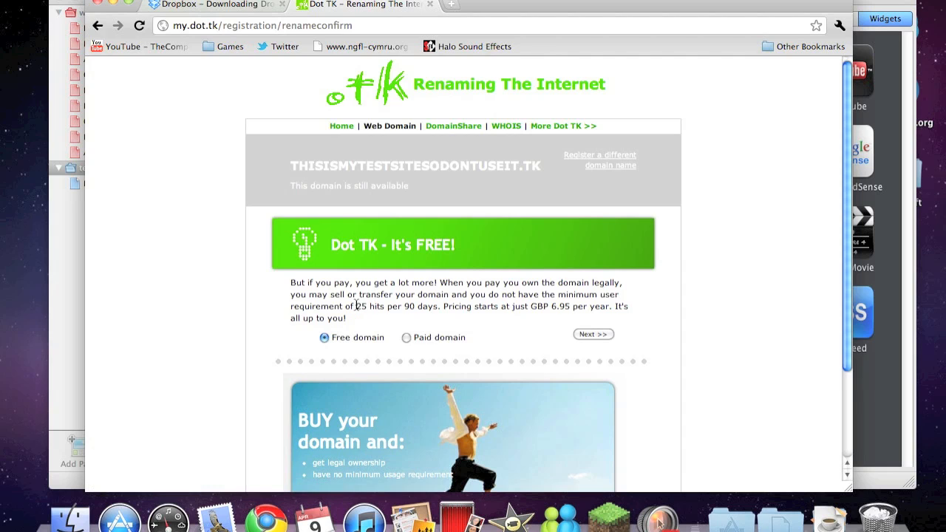
{"action": "double_click", "coordinate": [362, 306]}
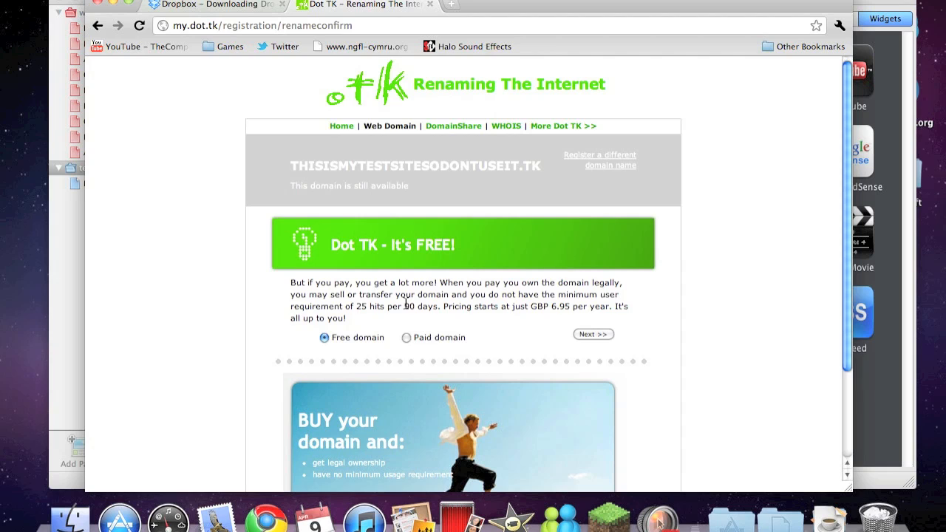
{"action": "mouse_move", "coordinate": [444, 326]}
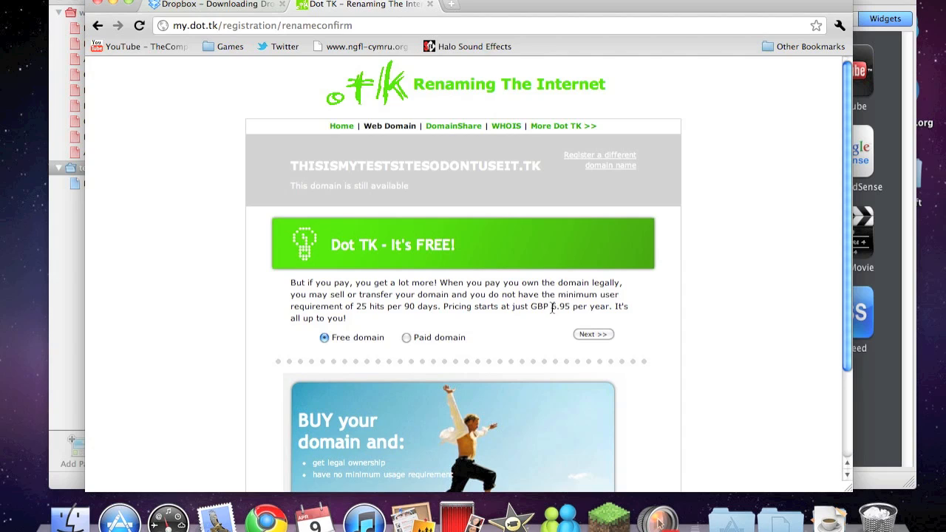
{"action": "mouse_move", "coordinate": [573, 303]}
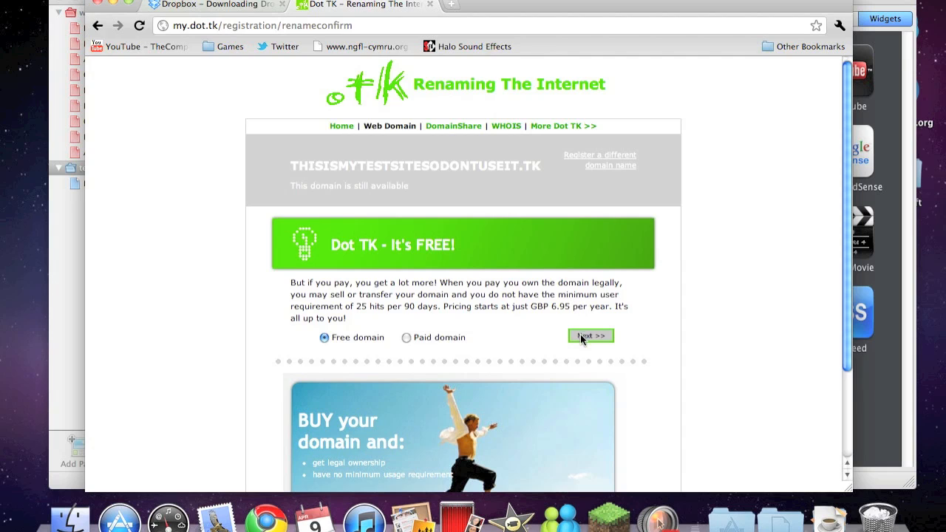
{"action": "left_click", "coordinate": [591, 336]}
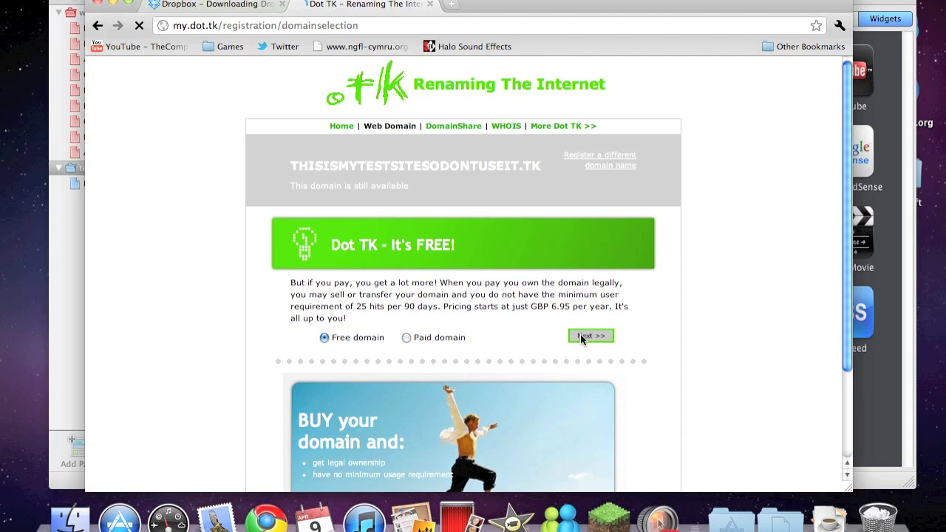
{"action": "left_click", "coordinate": [590, 335]}
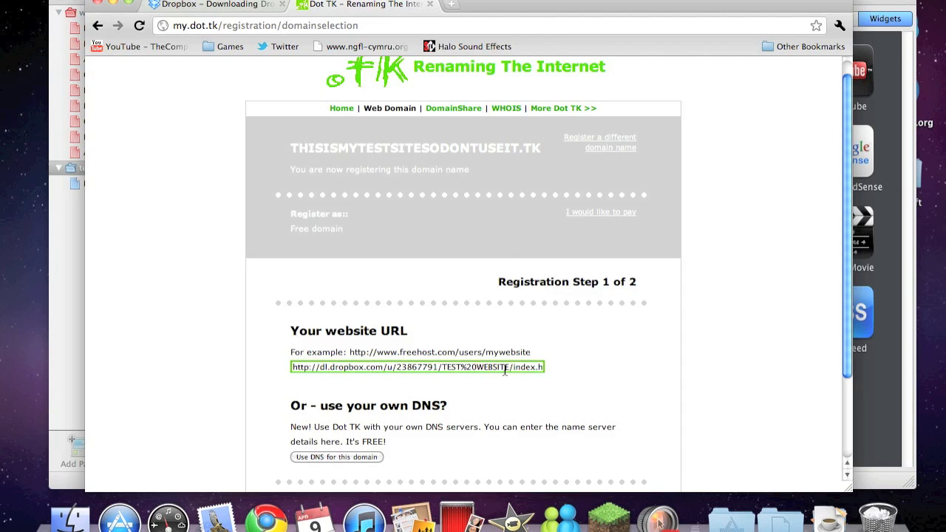
Enter the e-mail address via the autofill suggestion and continue to Registration Step 2.
{"action": "scroll", "scroll_direction": "down", "scroll_amount": 3}
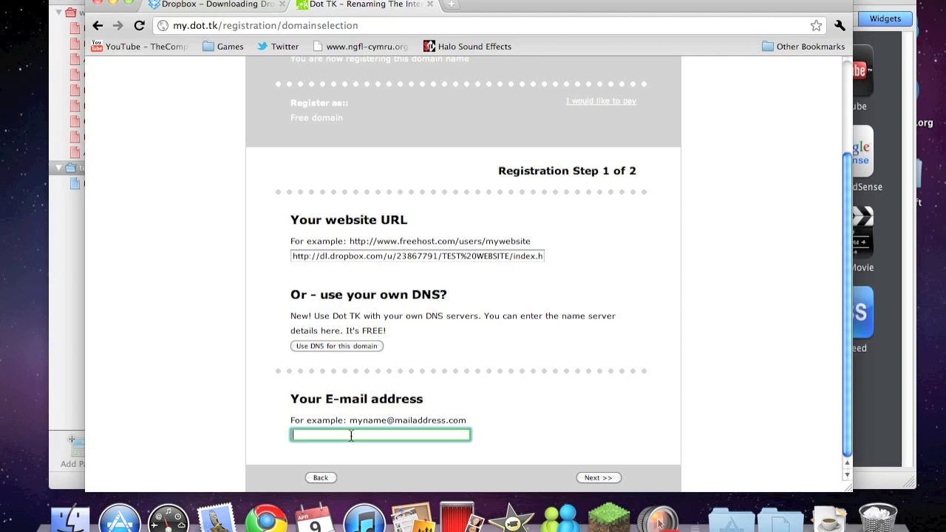
{"action": "type", "text": "THE"}
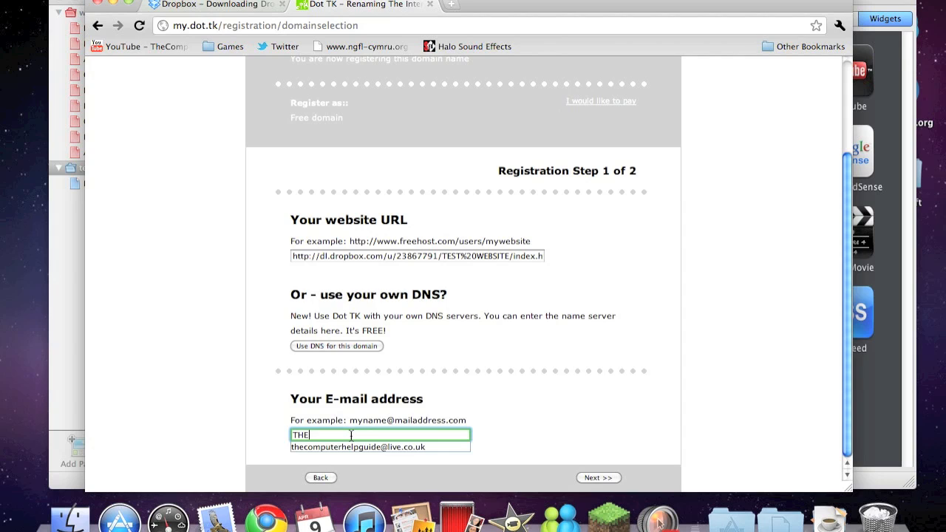
{"action": "type", "text": "COMPUTERHE"}
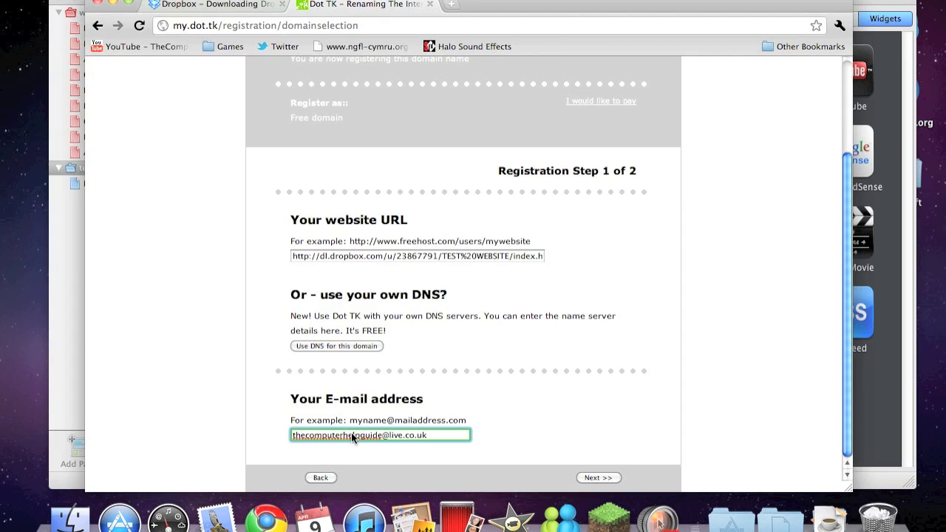
{"action": "left_click", "coordinate": [599, 478]}
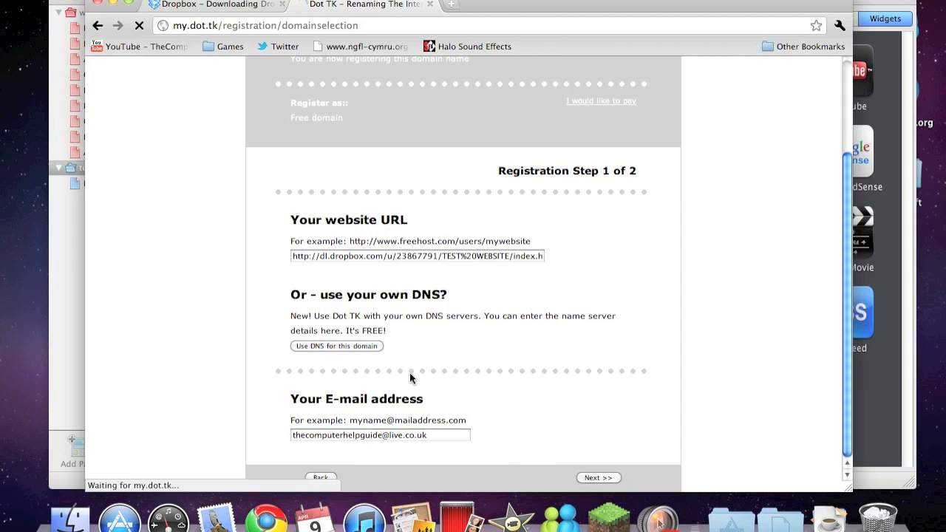
{"action": "left_click", "coordinate": [598, 478]}
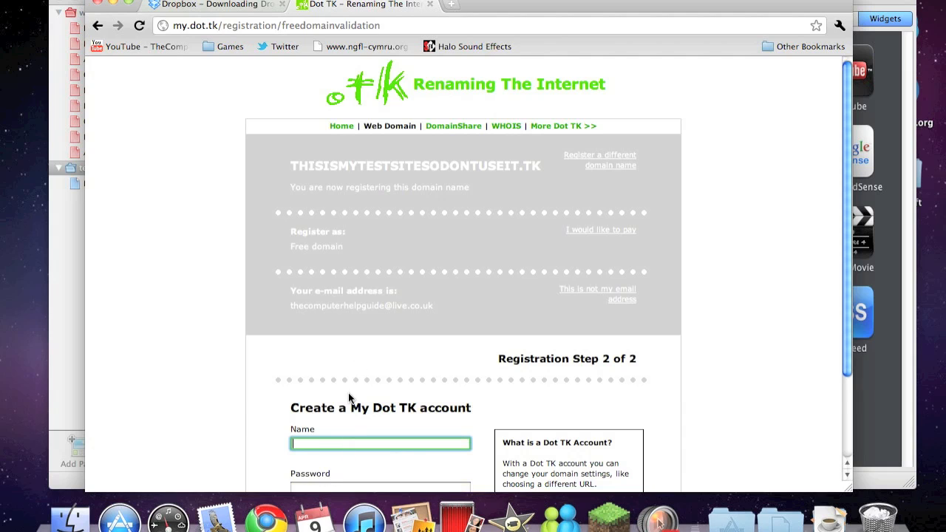
Enter the account name 'thecomputerhelpguid...' in the Name field, dismissing name suggestions.
{"action": "scroll", "scroll_direction": "down", "scroll_amount": 3}
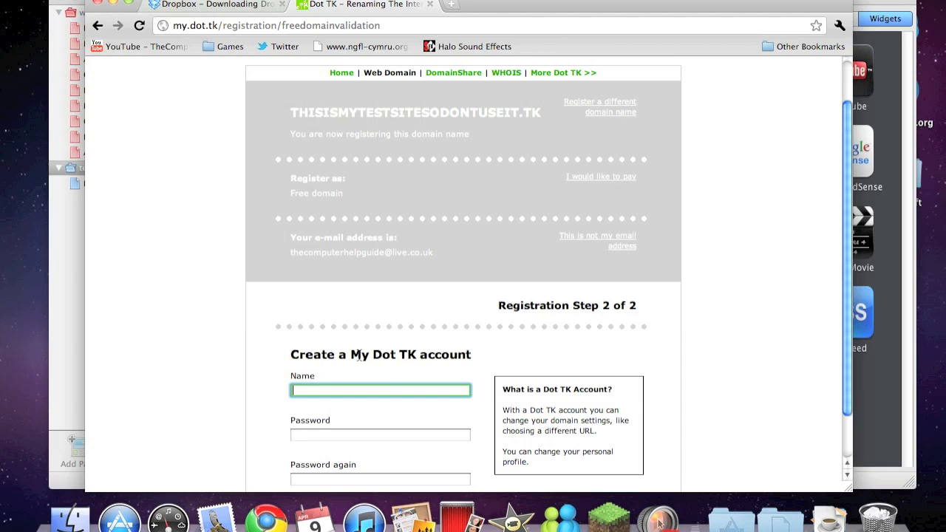
{"action": "left_click", "coordinate": [380, 390]}
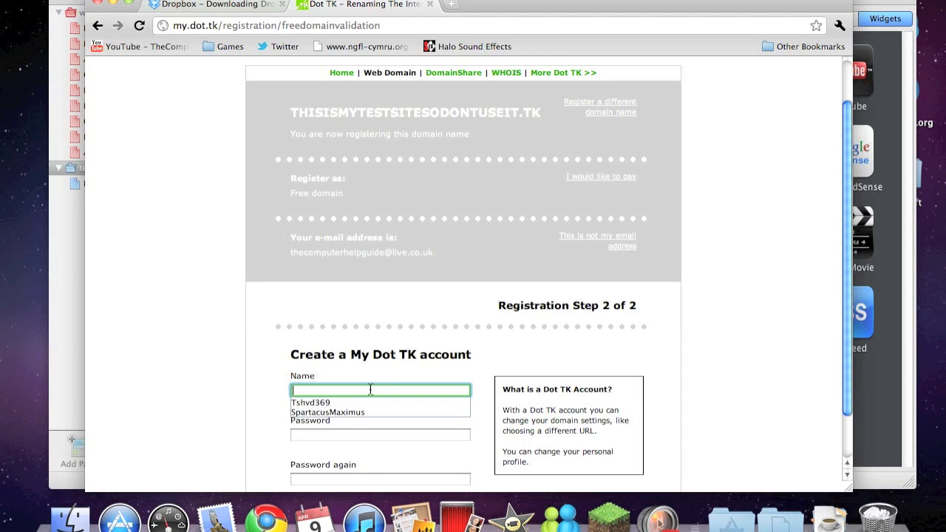
{"action": "left_click", "coordinate": [593, 343]}
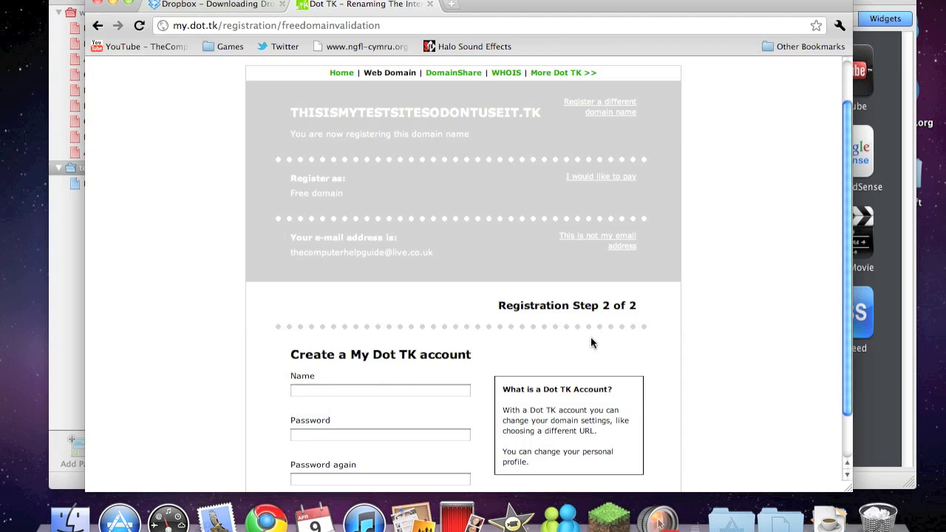
{"action": "scroll", "scroll_direction": "down", "scroll_amount": 3}
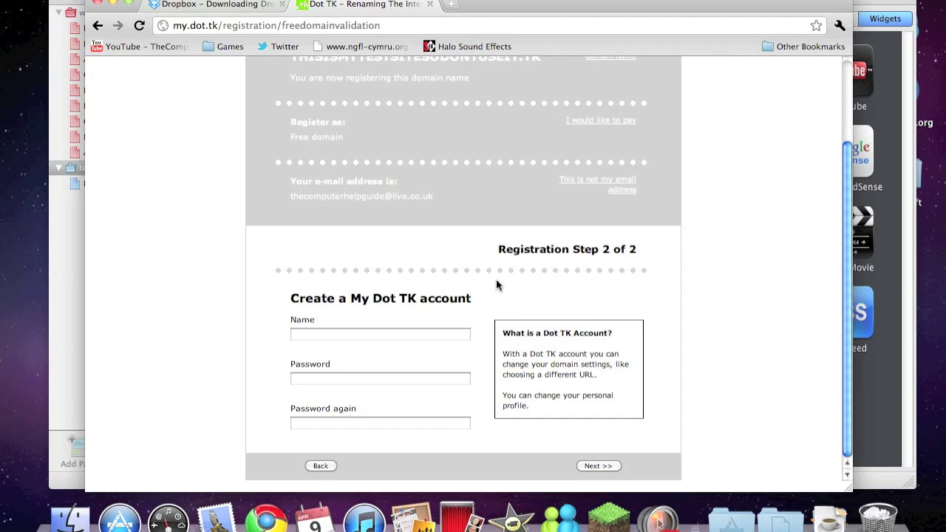
{"action": "left_click", "coordinate": [380, 334]}
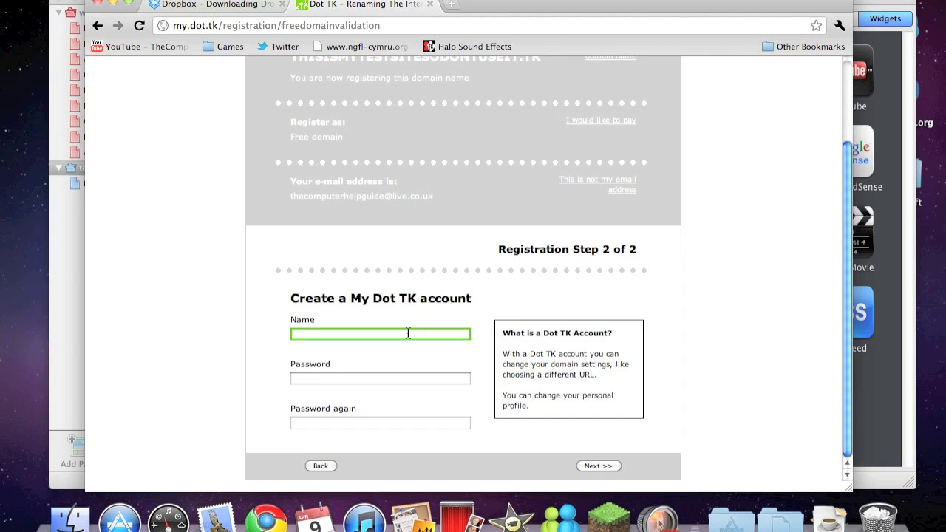
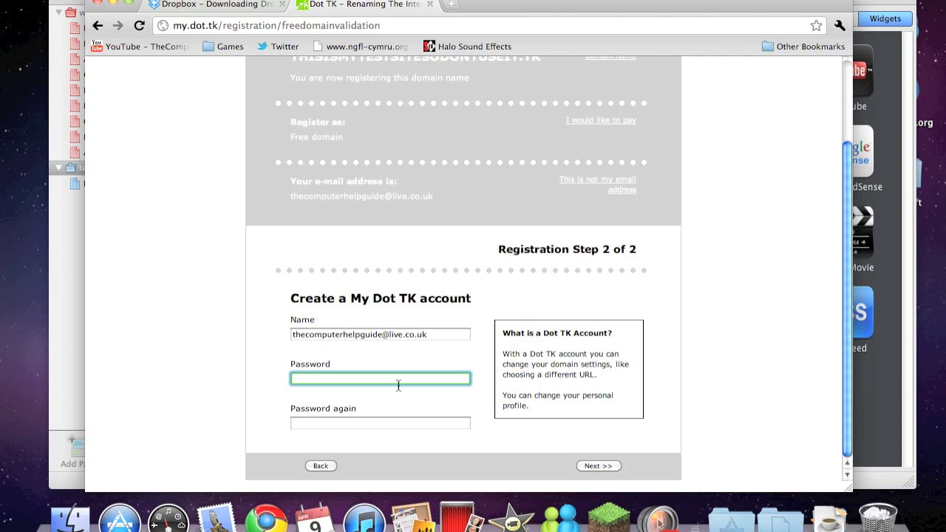
Enter the password twice and submit the My Dot TK account details.
{"action": "type", "text": "••••••••"}
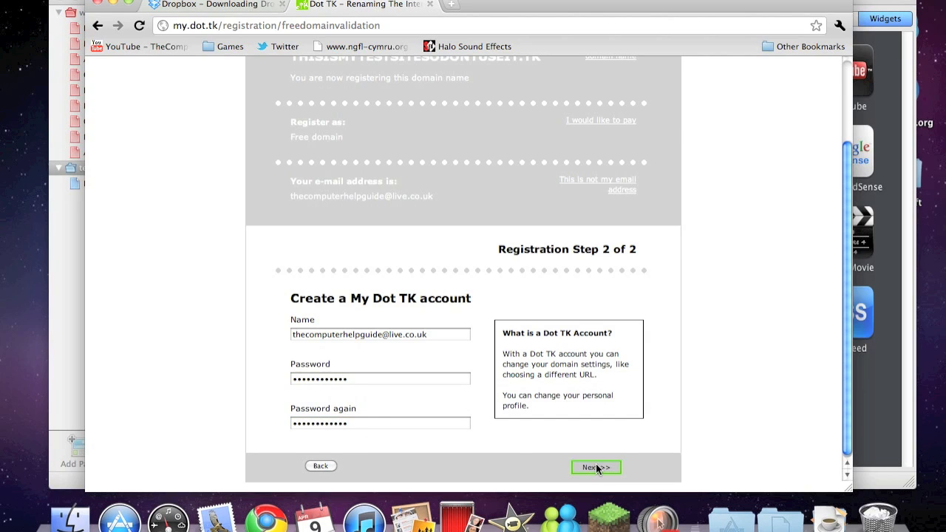
{"action": "left_click", "coordinate": [594, 467]}
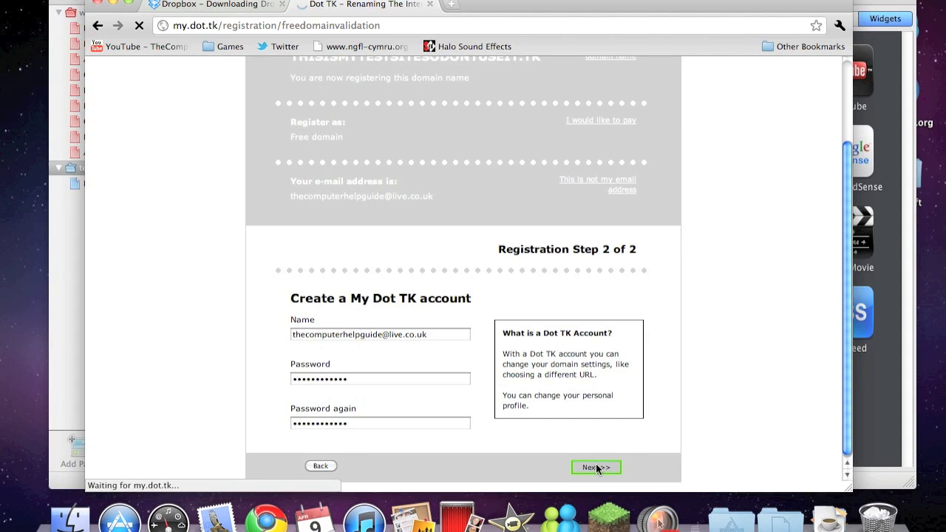
{"action": "left_click", "coordinate": [594, 467]}
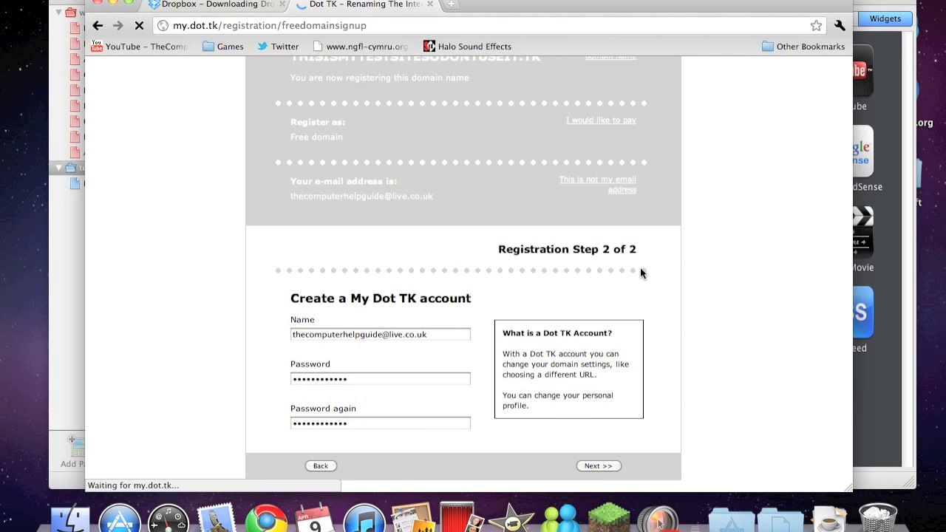
Decline Chrome's password saving with 'Never for this site' and switch to the Hotmail inbox.
{"action": "left_click", "coordinate": [597, 466]}
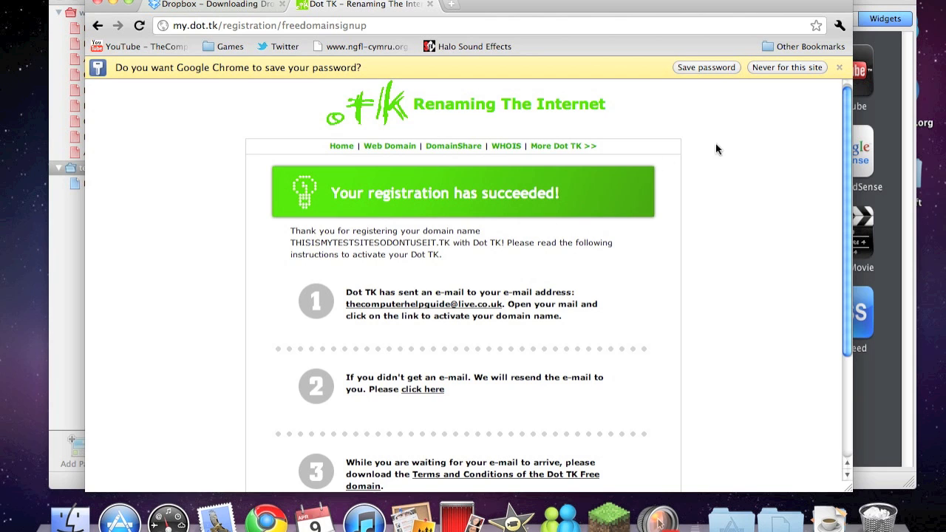
{"action": "left_click", "coordinate": [839, 68]}
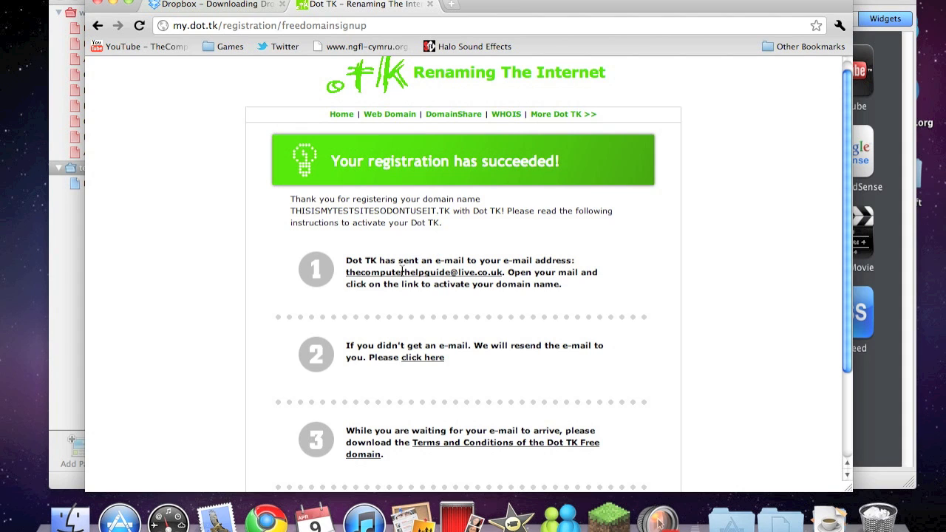
{"action": "mouse_move", "coordinate": [426, 254]}
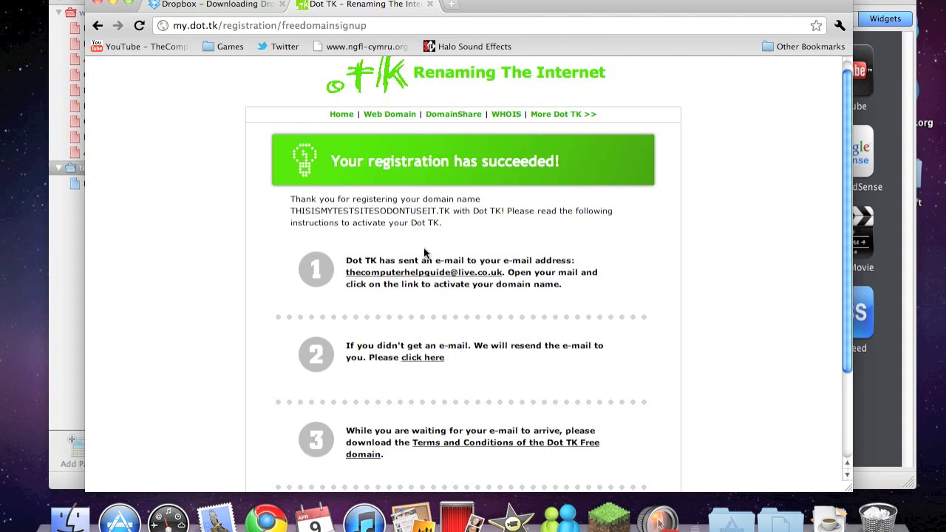
{"action": "mouse_move", "coordinate": [435, 282]}
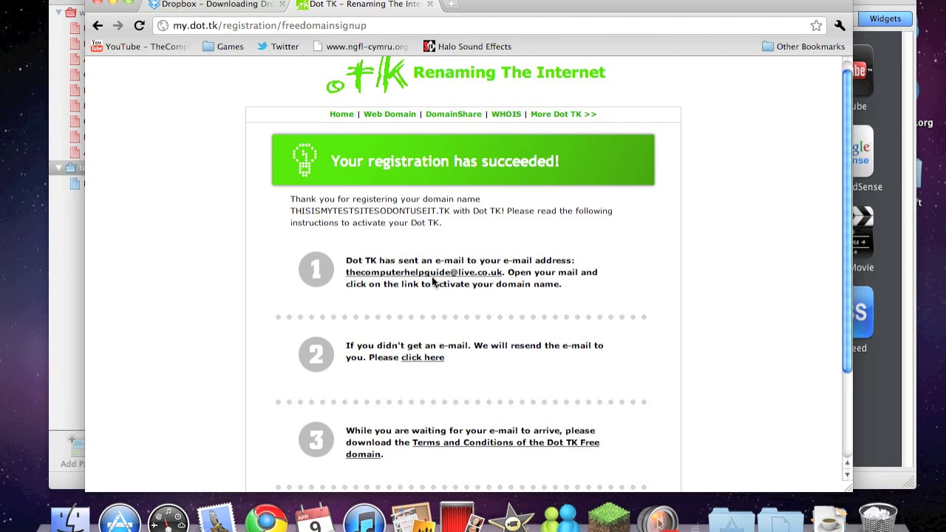
{"action": "mouse_move", "coordinate": [443, 238]}
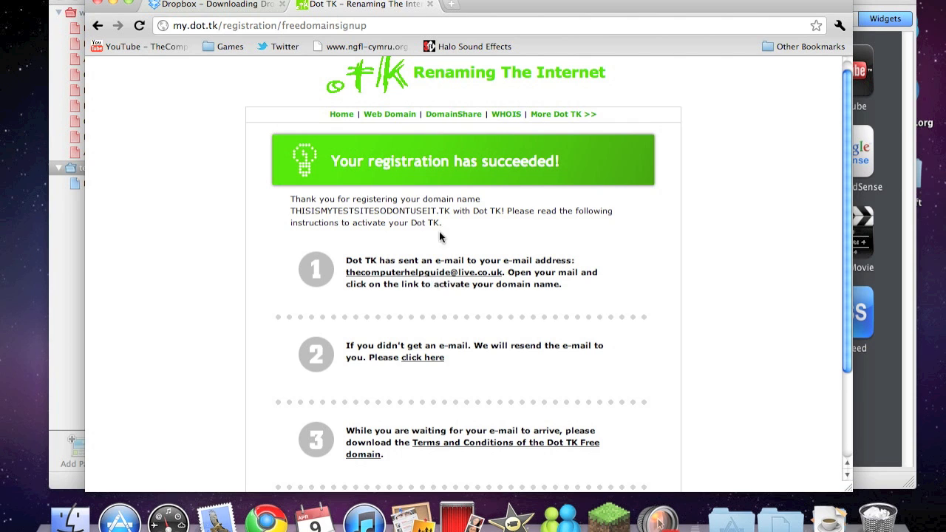
{"action": "left_click", "coordinate": [532, 7]}
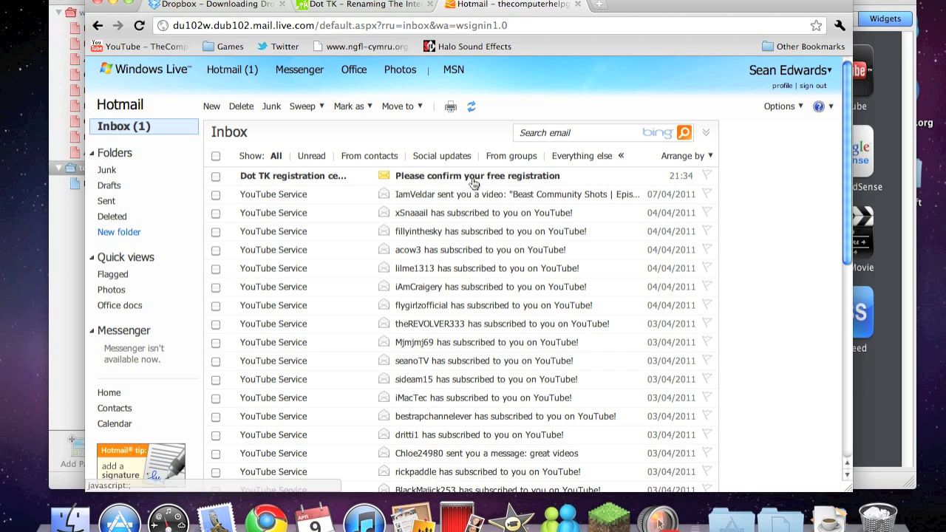
Read the 'Please confirm your free registration' e-mail and follow its my.dot.tk activation link.
{"action": "left_click", "coordinate": [476, 176]}
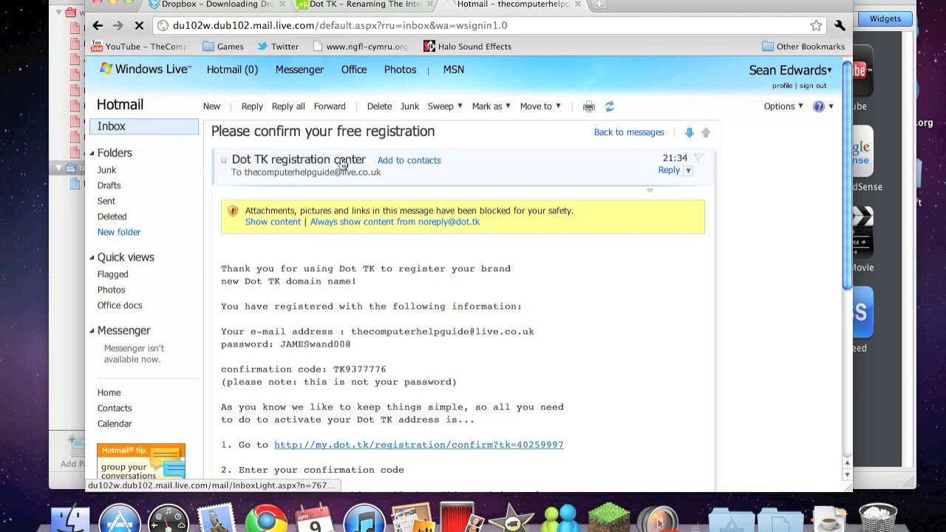
{"action": "scroll", "scroll_direction": "down", "scroll_amount": 3}
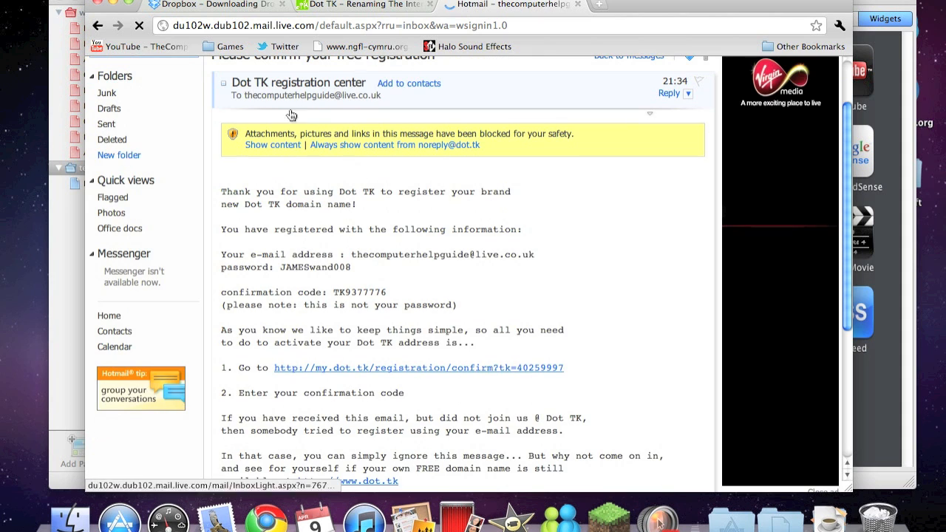
{"action": "scroll", "scroll_direction": "down", "scroll_amount": 3}
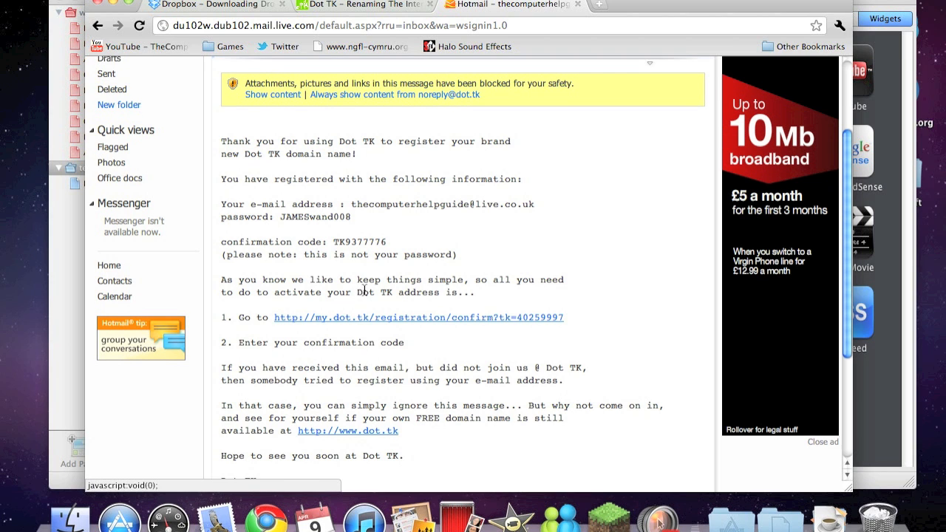
{"action": "mouse_move", "coordinate": [362, 319]}
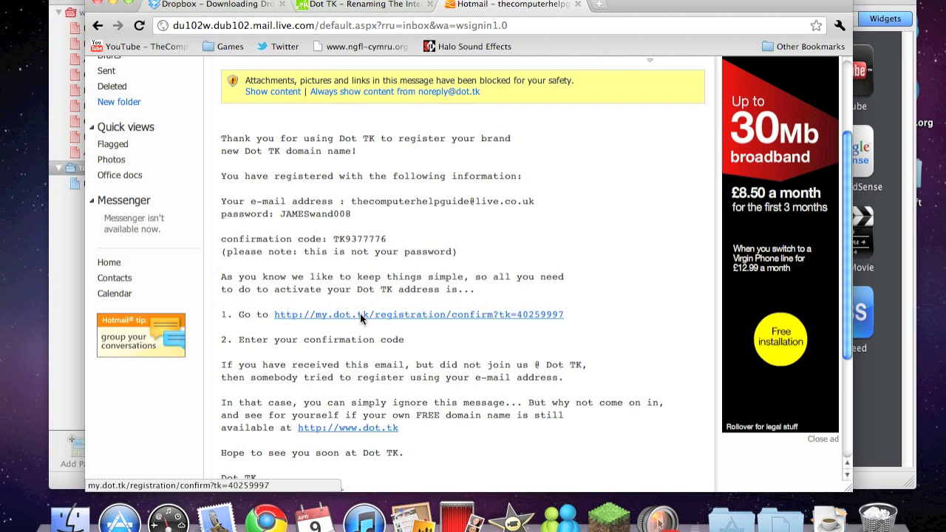
{"action": "left_click", "coordinate": [367, 315]}
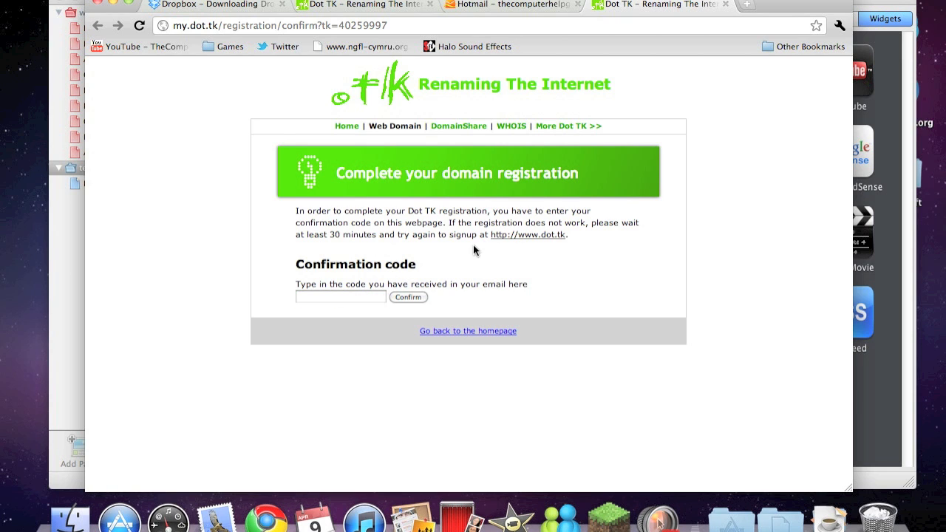
{"action": "left_click", "coordinate": [510, 9]}
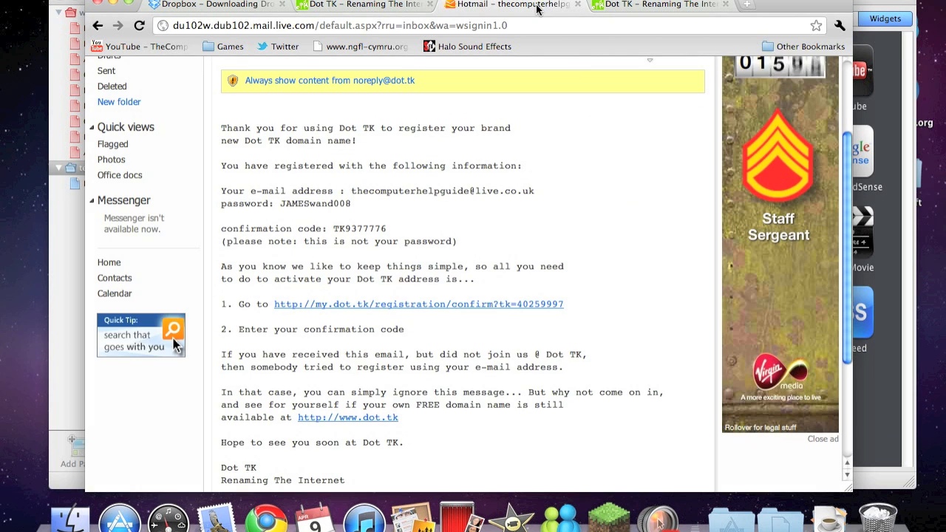
{"action": "mouse_move", "coordinate": [625, 339]}
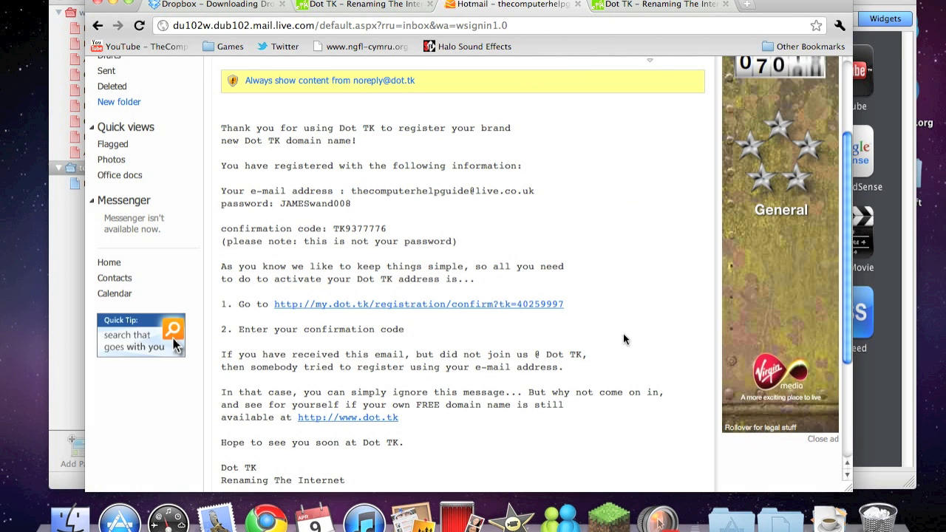
{"action": "double_click", "coordinate": [361, 227]}
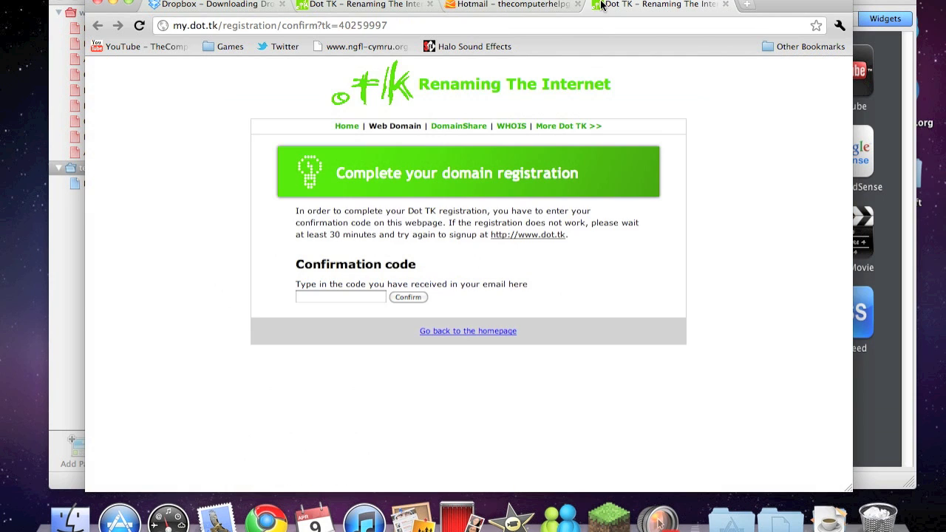
{"action": "right_click", "coordinate": [337, 295]}
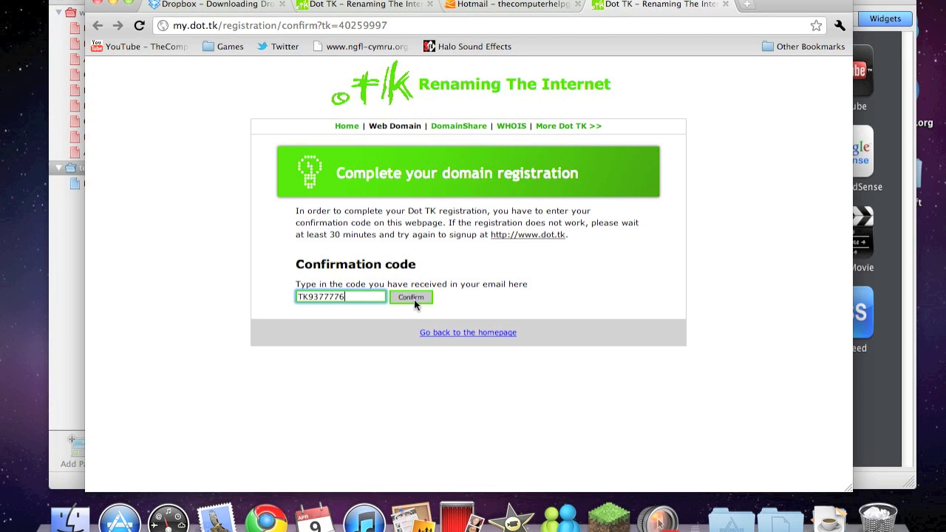
{"action": "left_click", "coordinate": [411, 297]}
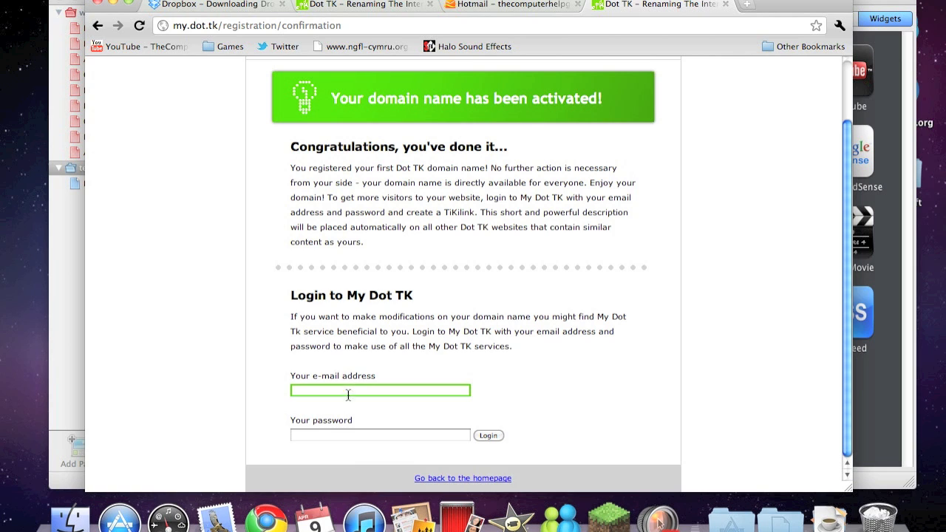
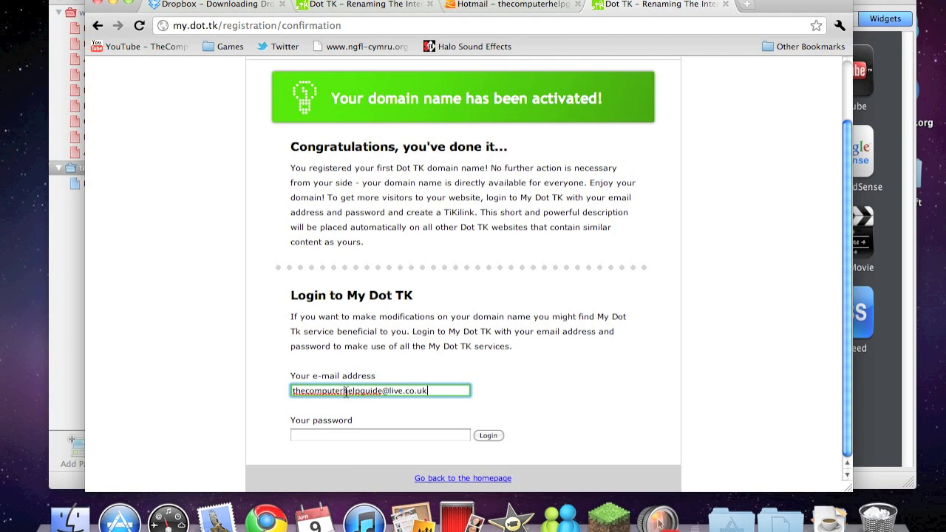
Log in to My Dot TK with the registered e-mail address and password.
{"action": "left_click", "coordinate": [379, 435]}
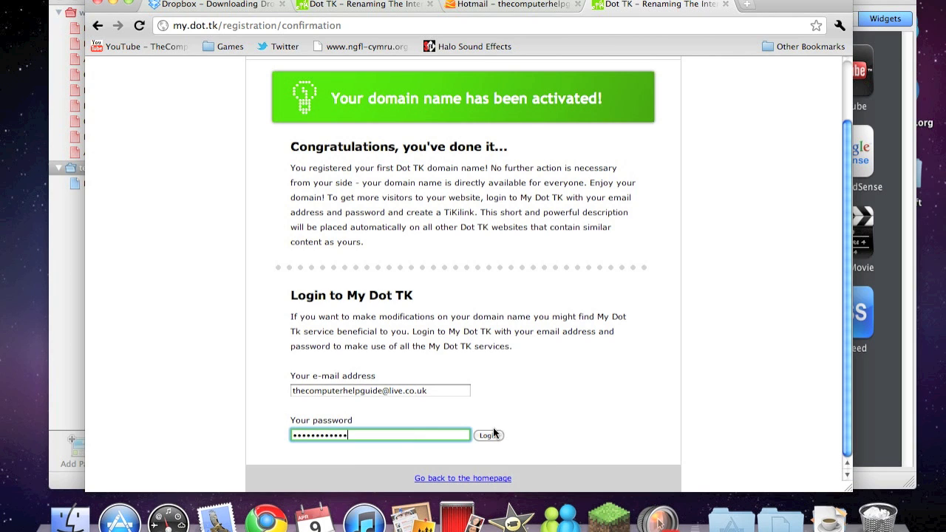
{"action": "left_click", "coordinate": [489, 434]}
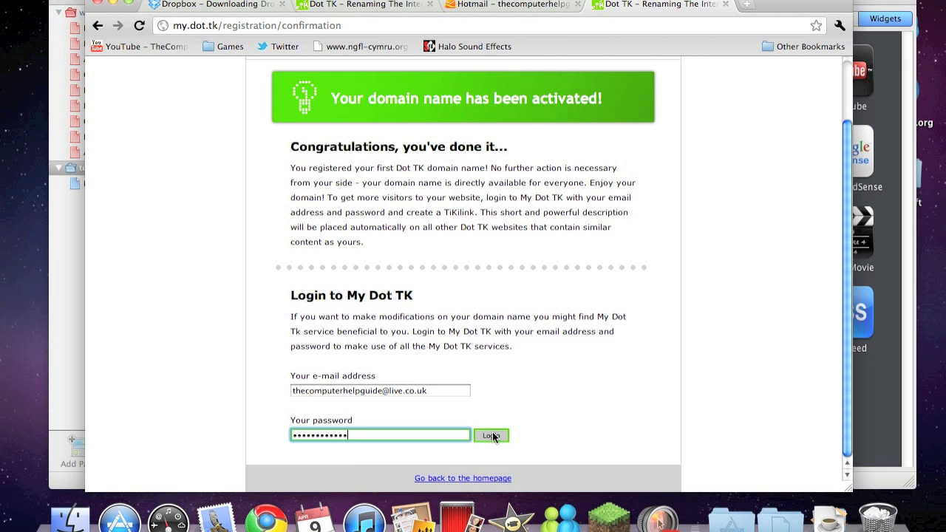
{"action": "left_click", "coordinate": [491, 434]}
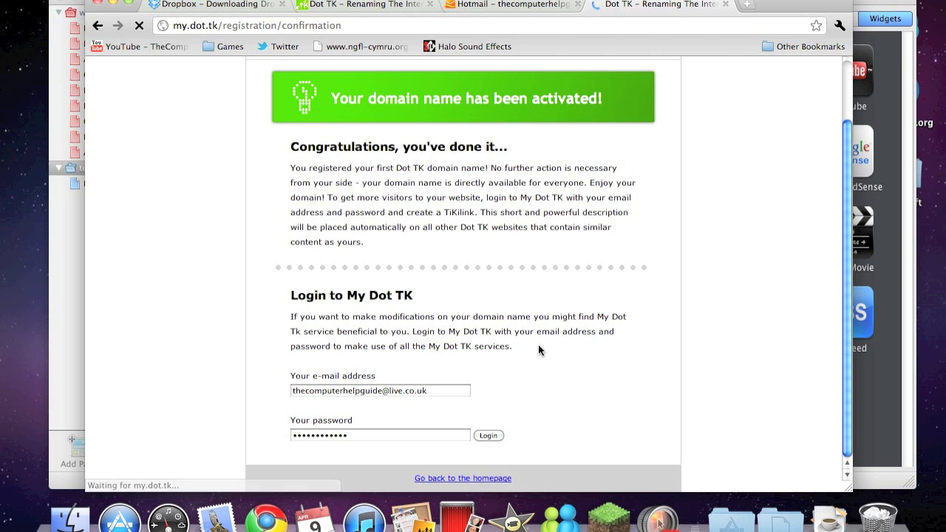
List my domains to see THISISMYTESTSITESODONTUSEIT.TK authorised, then return to the success page.
{"action": "left_click", "coordinate": [488, 434]}
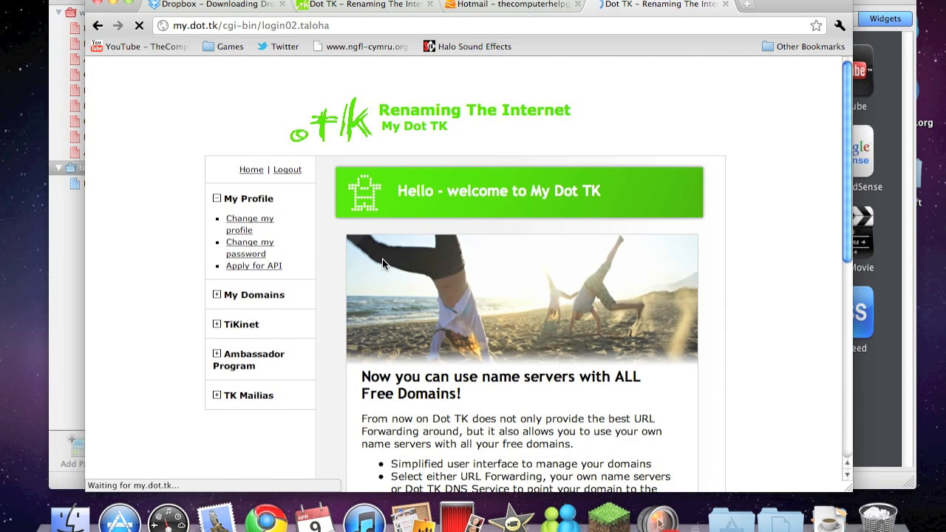
{"action": "left_click", "coordinate": [254, 294]}
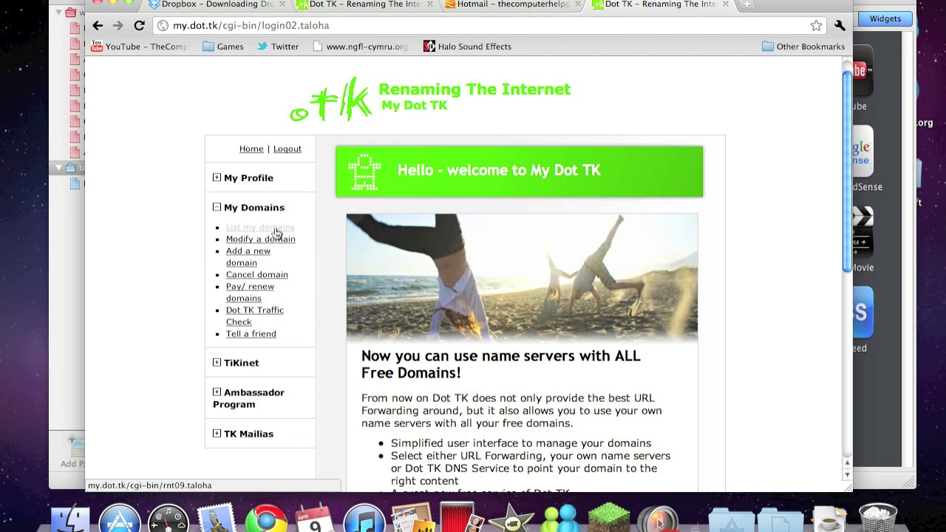
{"action": "left_click", "coordinate": [260, 227]}
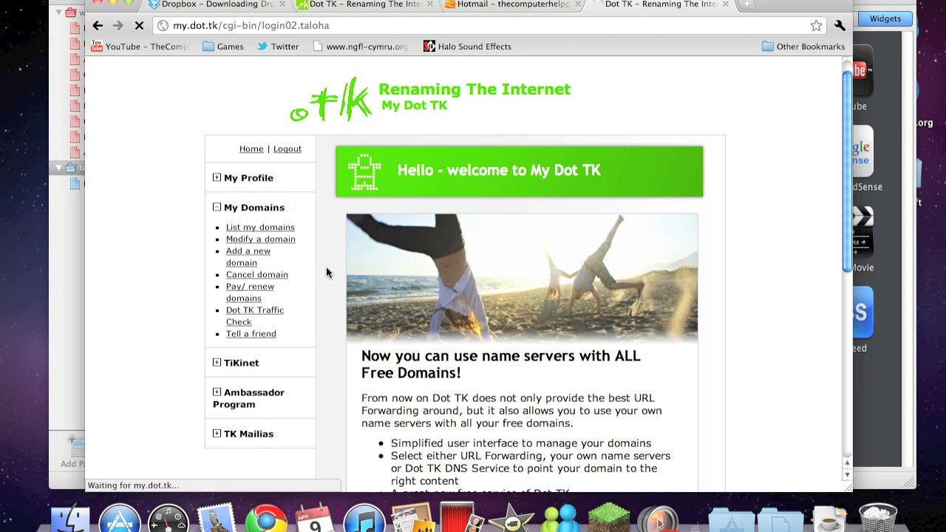
{"action": "left_click", "coordinate": [248, 258]}
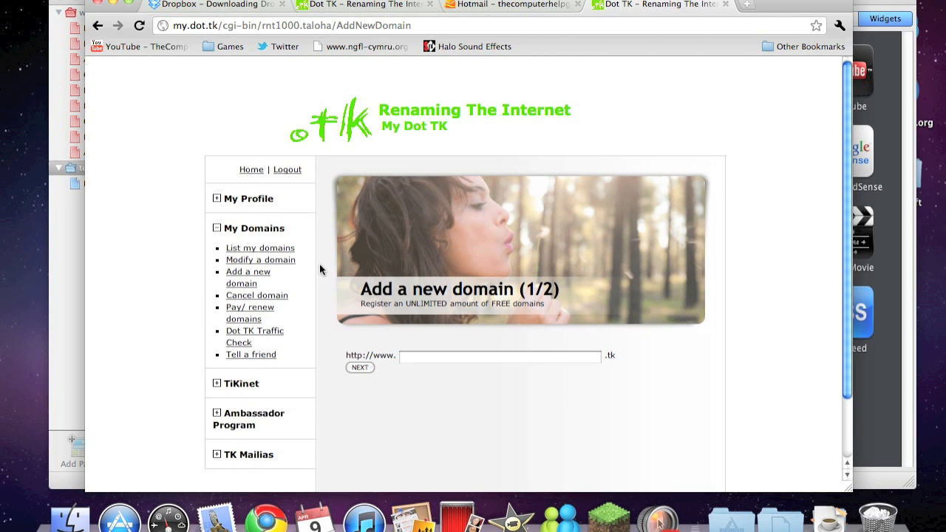
{"action": "left_click", "coordinate": [261, 248]}
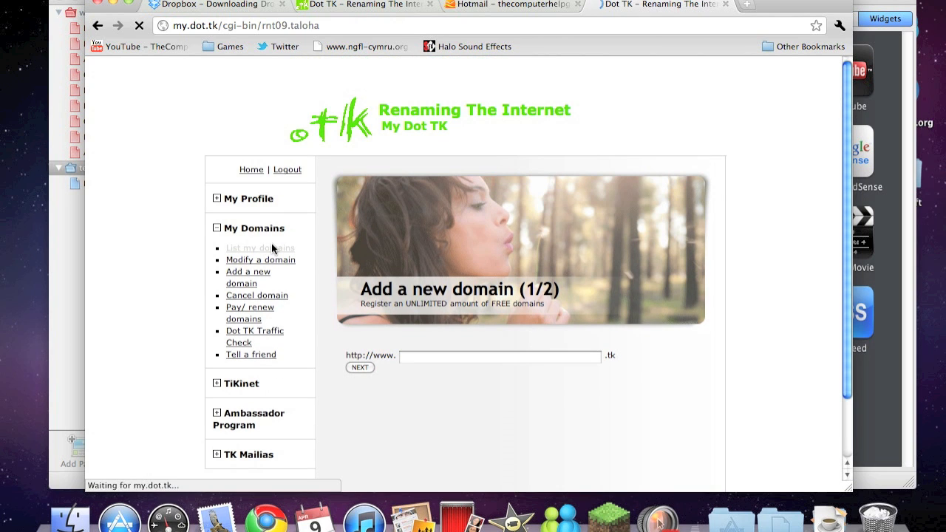
{"action": "left_click", "coordinate": [260, 248]}
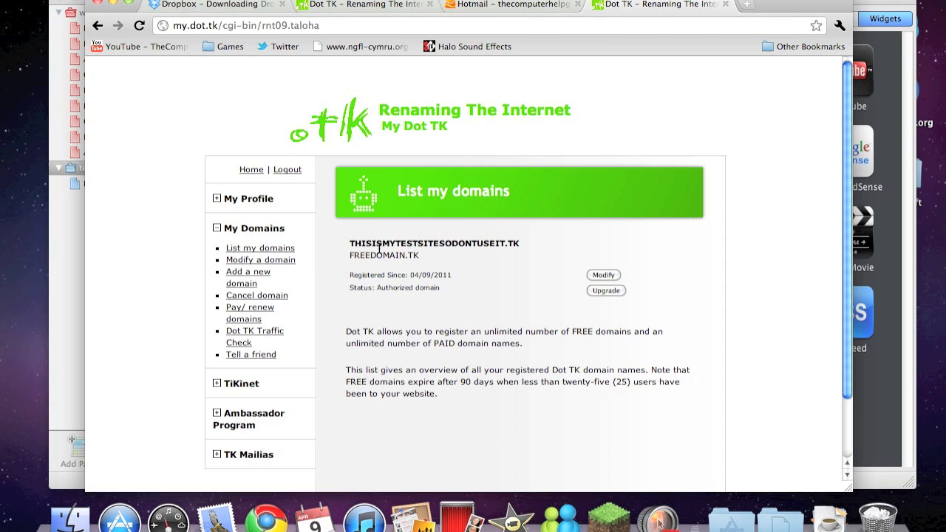
{"action": "left_click_drag", "start_coordinate": [349, 242], "coordinate": [427, 243]}
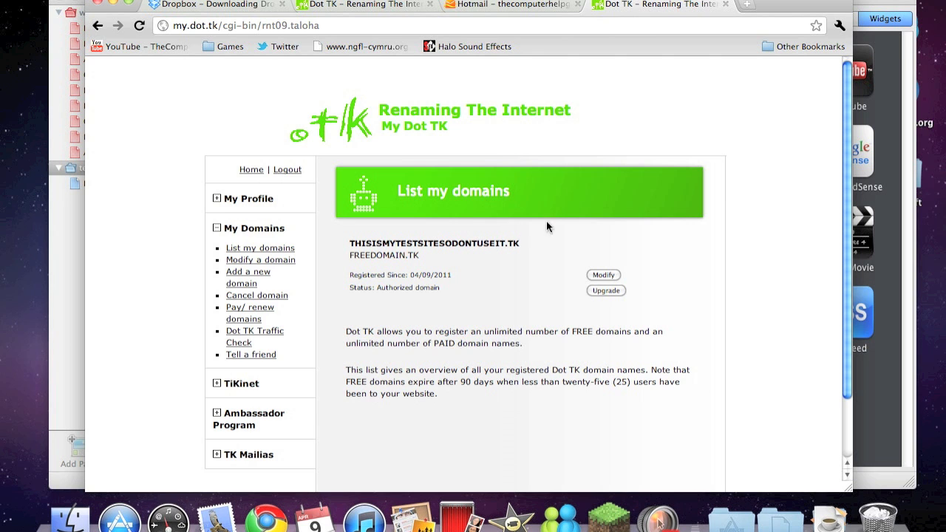
{"action": "left_click", "coordinate": [510, 6]}
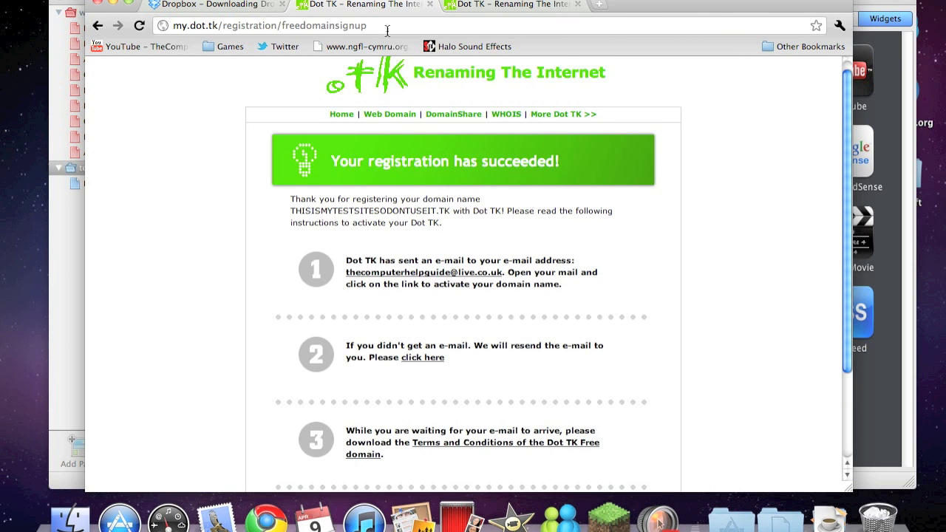
Visit thisismytestsitesodontuseit.tk and reload until the Test Site page appears.
{"action": "type", "text": "thisismytestsitesodont"}
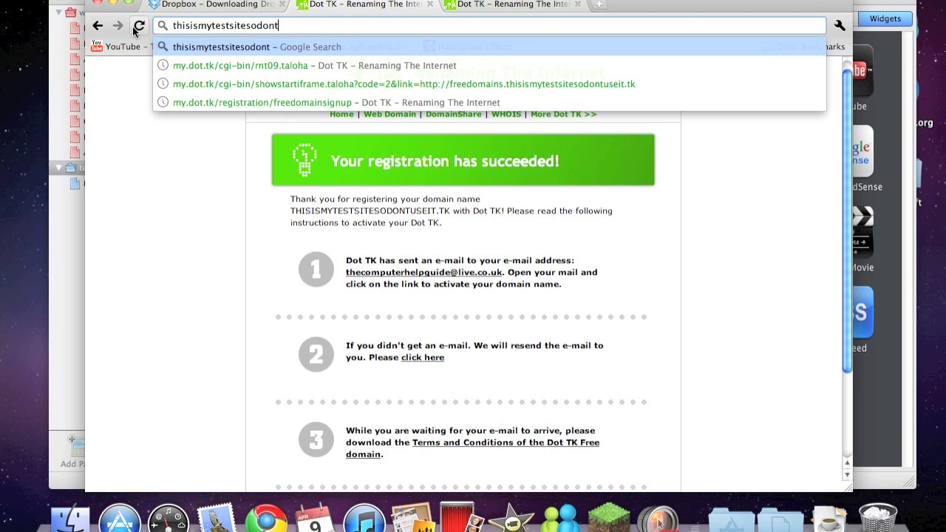
{"action": "type", "text": "useit.tk"}
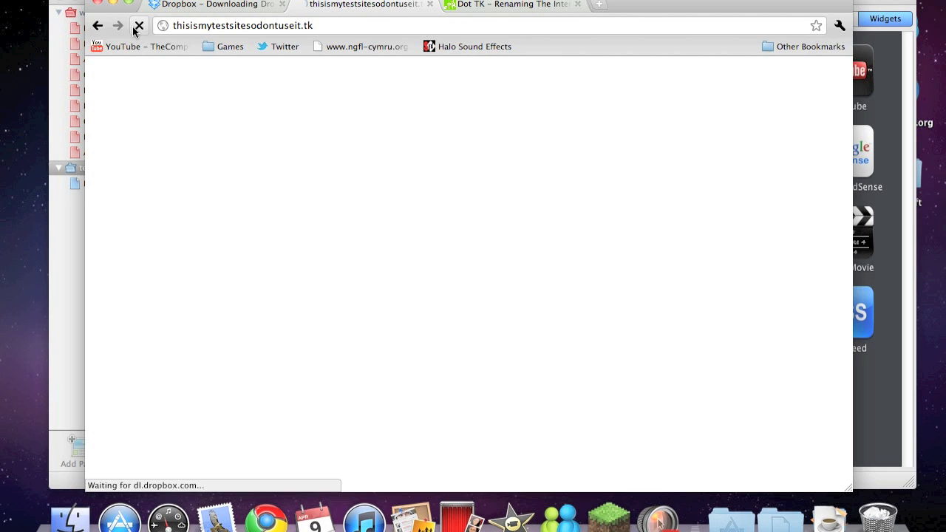
{"action": "left_click", "coordinate": [139, 25]}
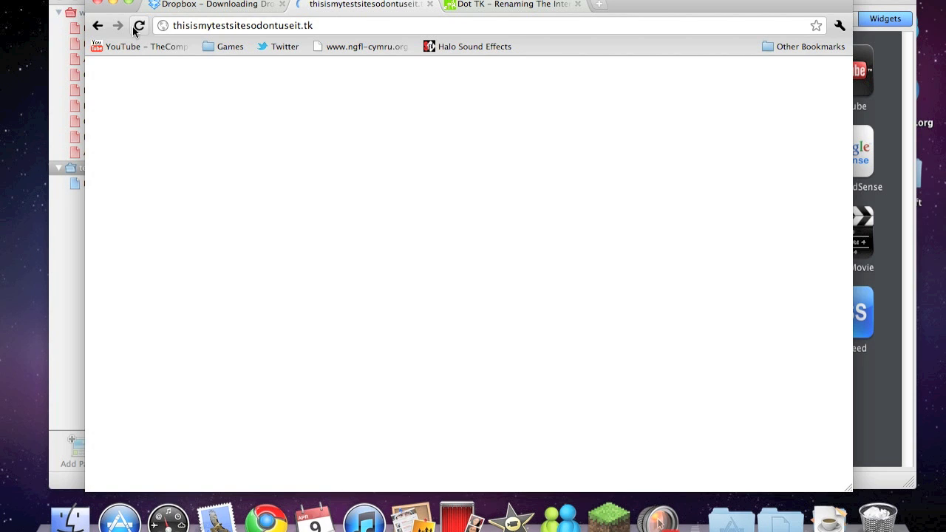
{"action": "left_click", "coordinate": [147, 24]}
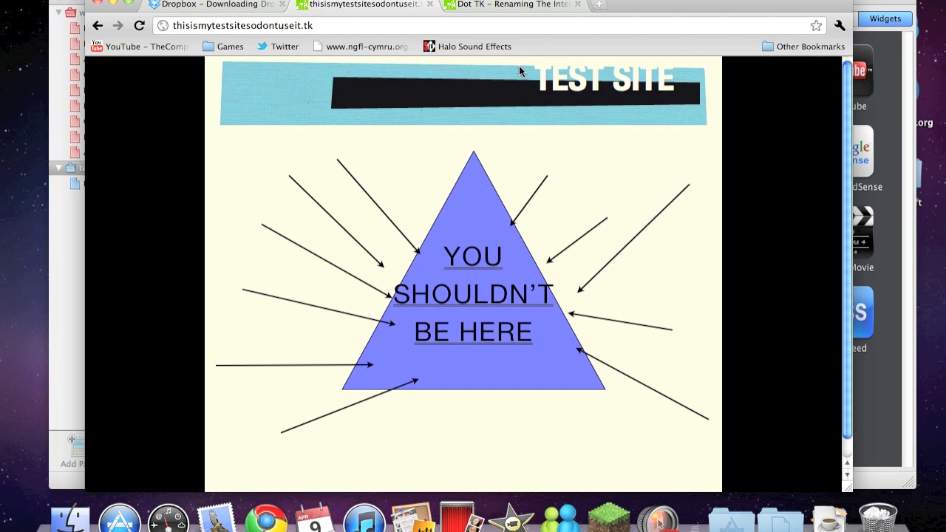
{"action": "mouse_move", "coordinate": [444, 257]}
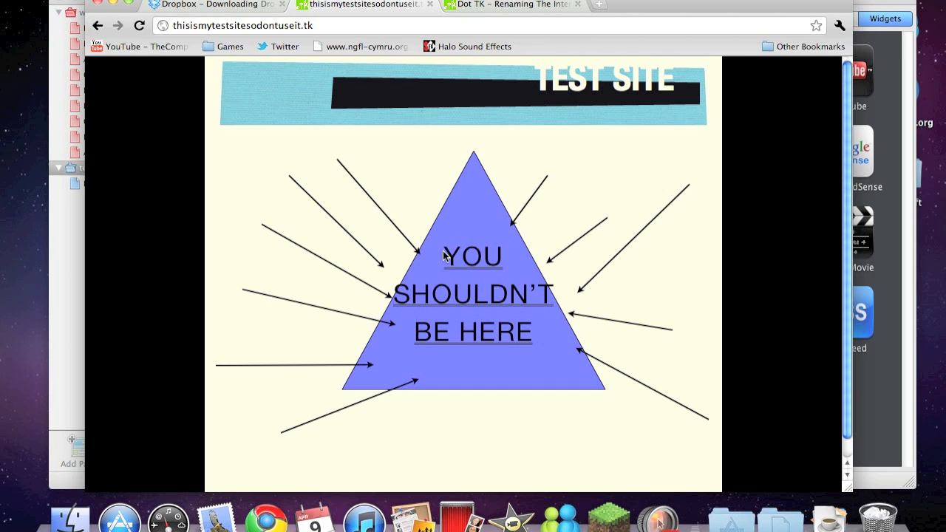
{"action": "mouse_move", "coordinate": [445, 250]}
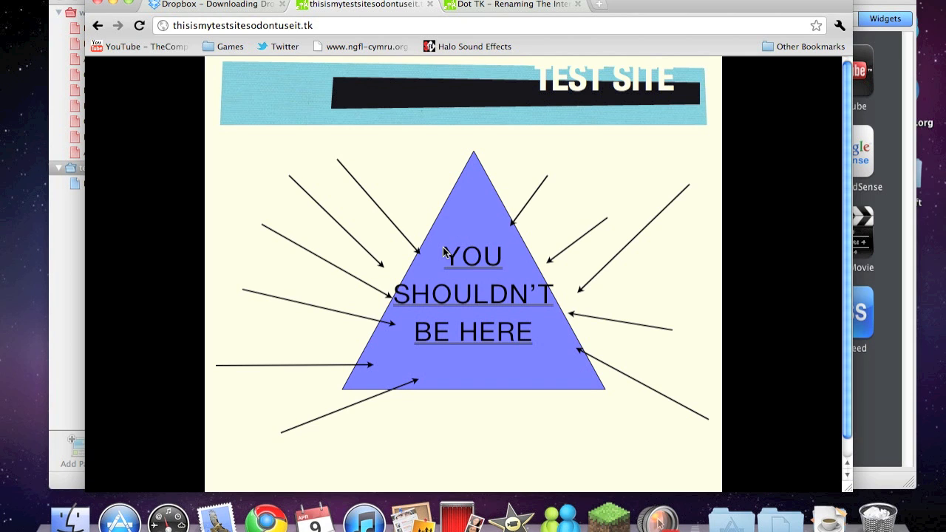